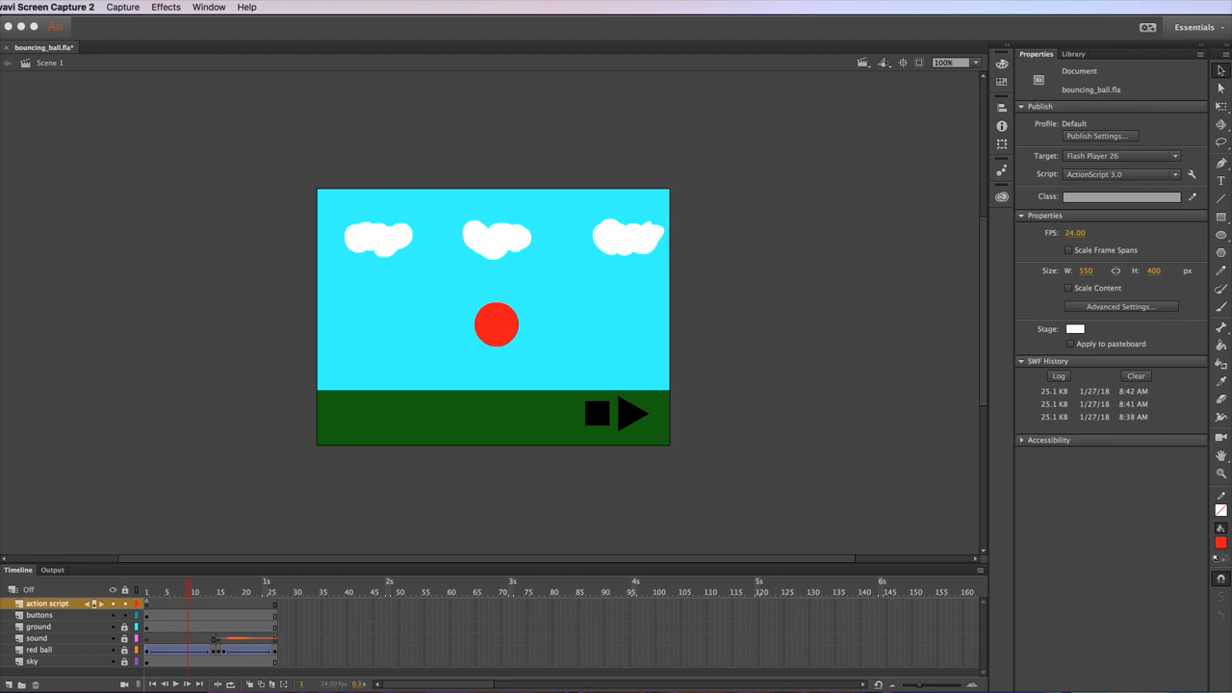
{"action": "mouse_move", "coordinate": [878, 493]}
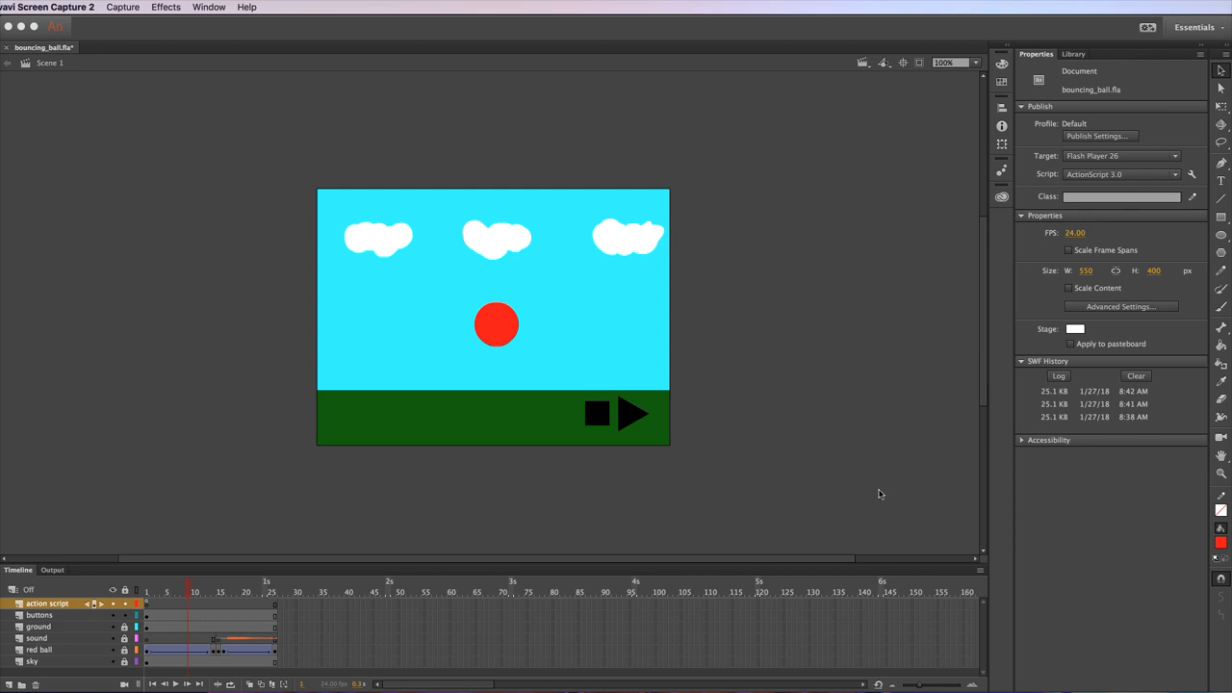
Set up a new document and play the bouncing ball animation on the timeline.
{"action": "left_click", "coordinate": [56, 8]}
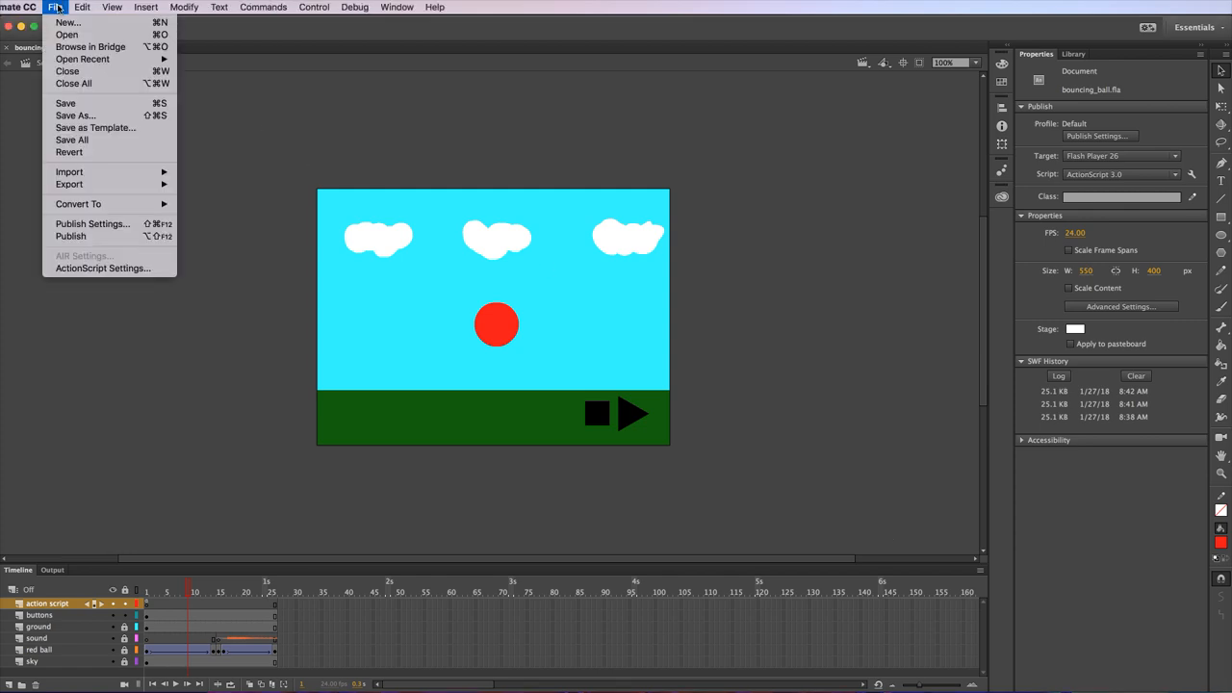
{"action": "mouse_move", "coordinate": [68, 23]}
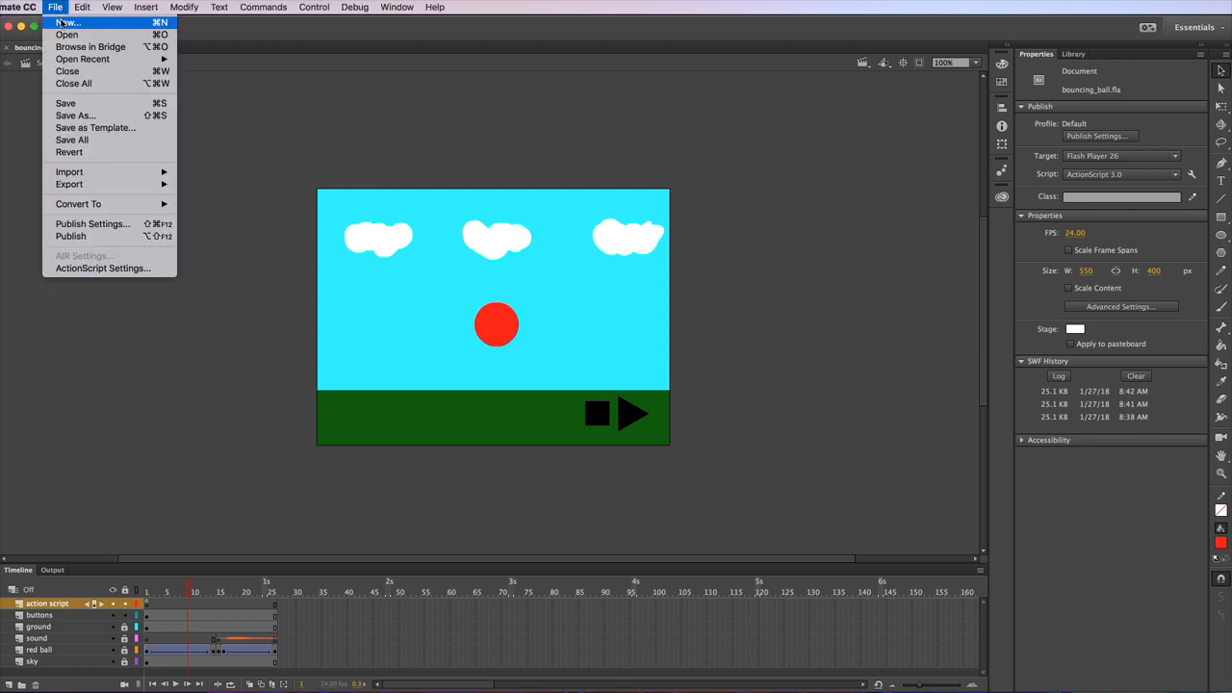
{"action": "left_click", "coordinate": [67, 23]}
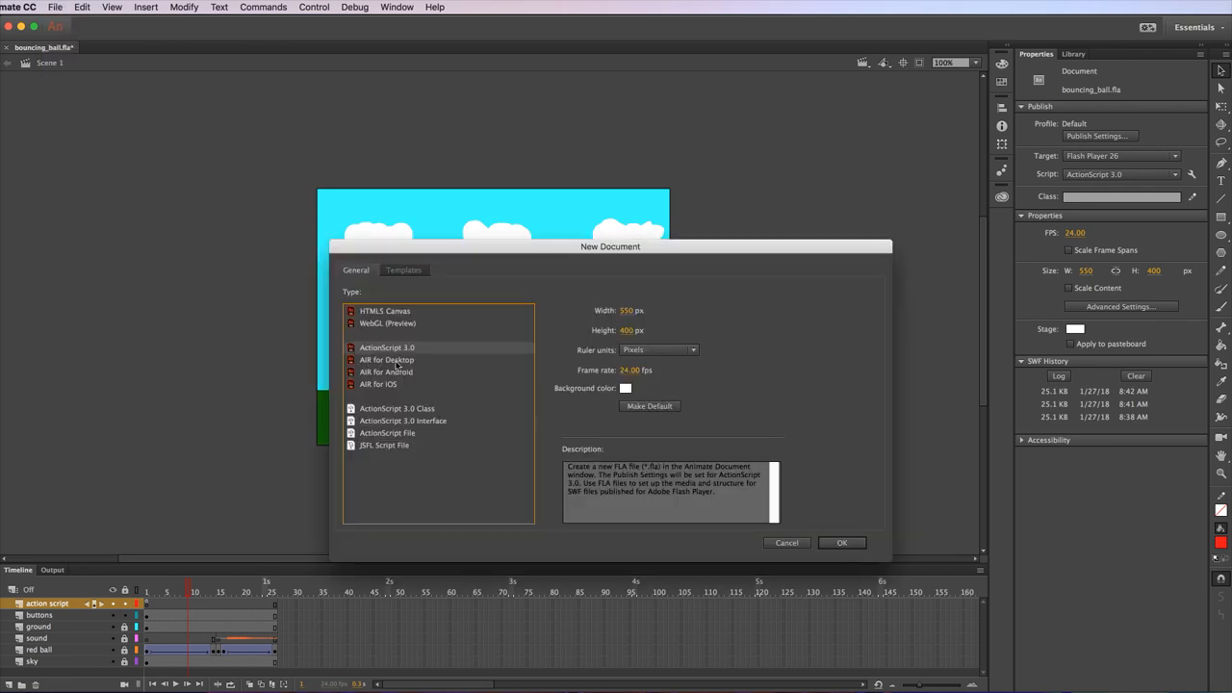
{"action": "mouse_move", "coordinate": [524, 424]}
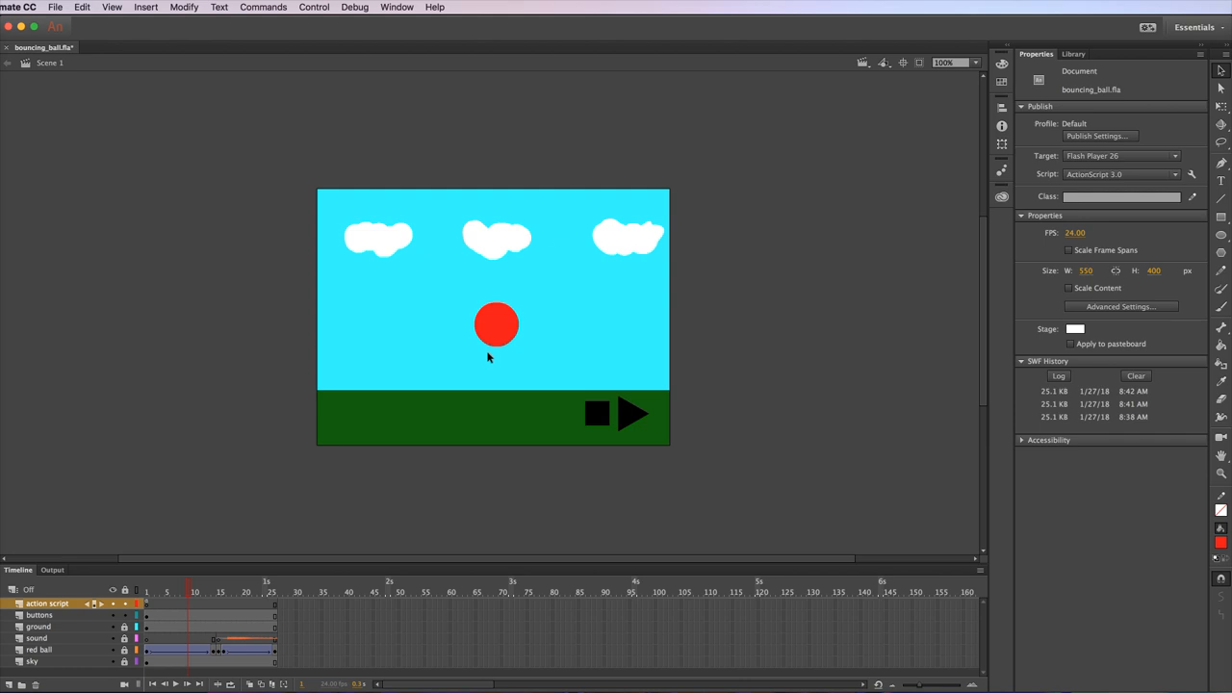
{"action": "left_click", "coordinate": [314, 8]}
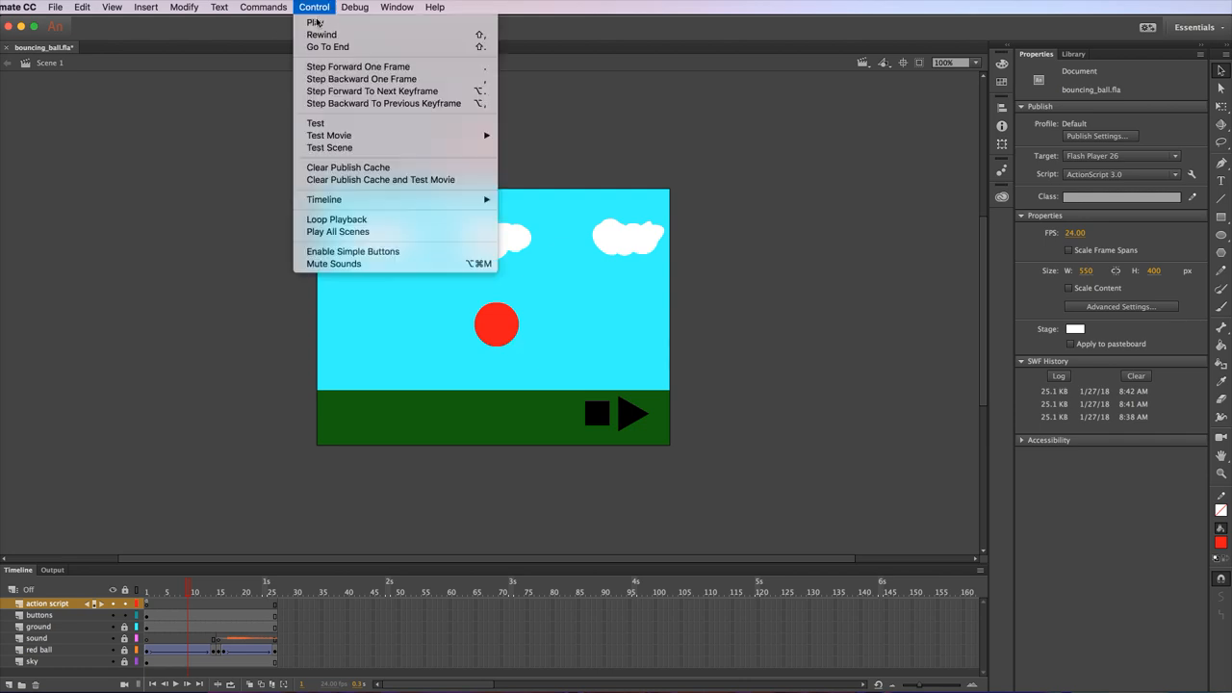
{"action": "left_click", "coordinate": [329, 135]}
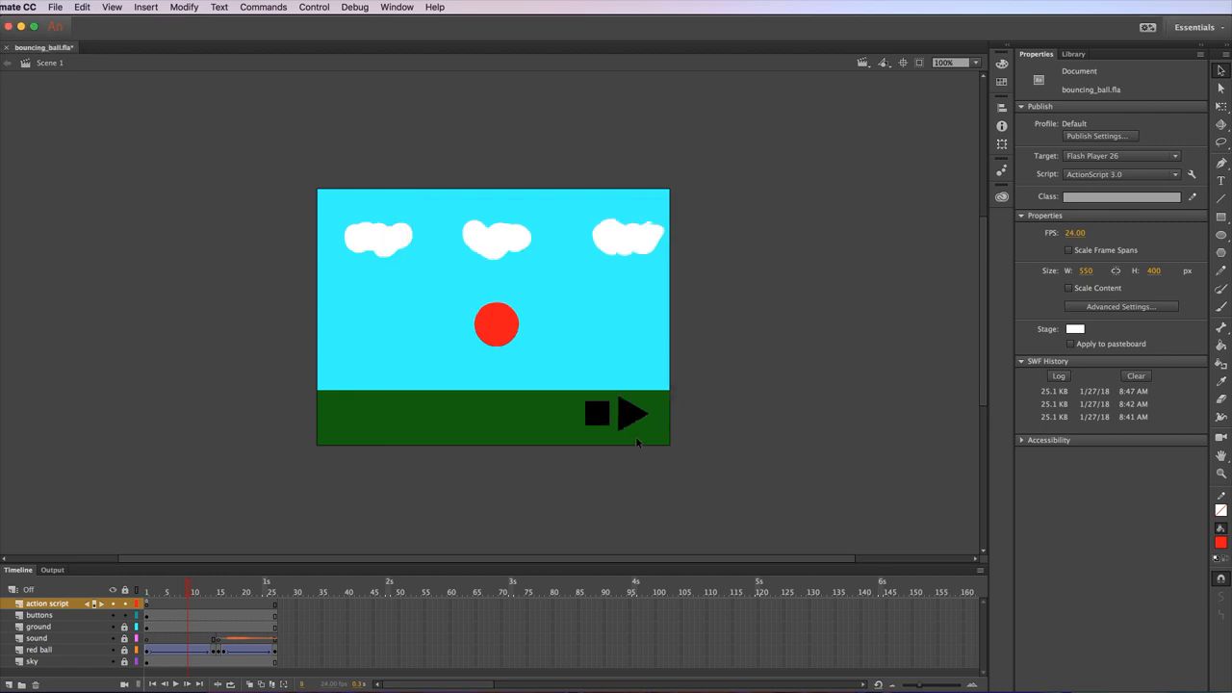
Select the square stop button on the stage and bring up the stop_button symbol's options in the Library.
{"action": "left_click", "coordinate": [596, 412]}
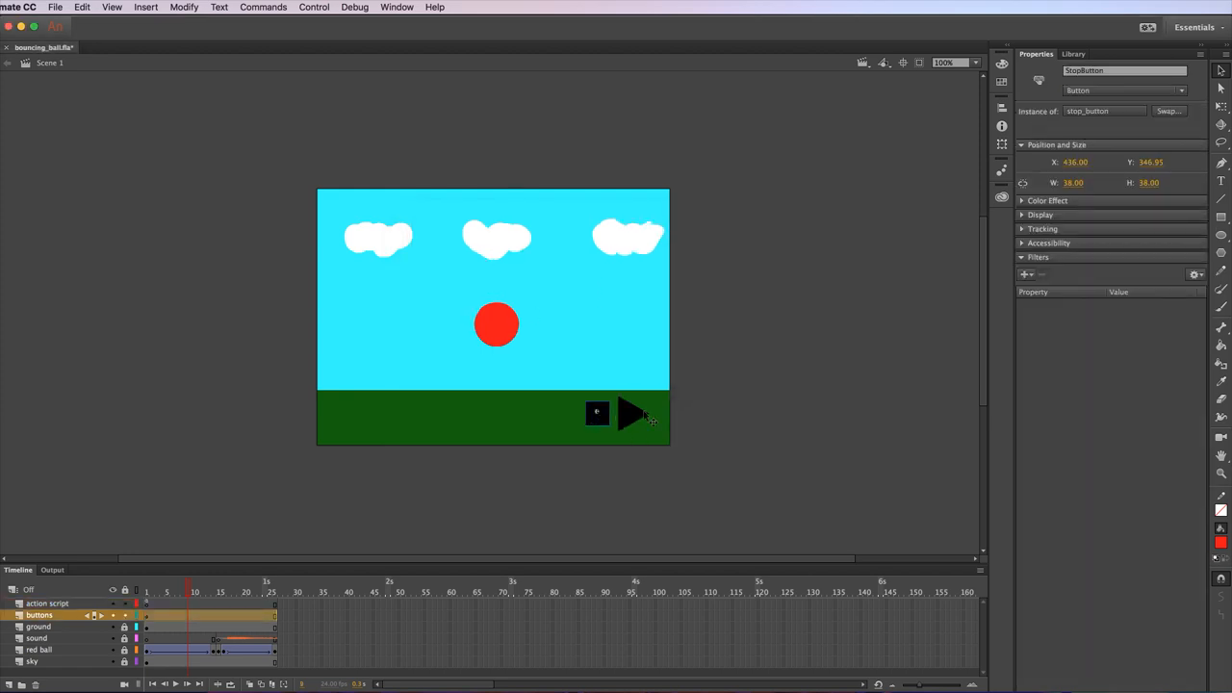
{"action": "left_click", "coordinate": [1075, 54]}
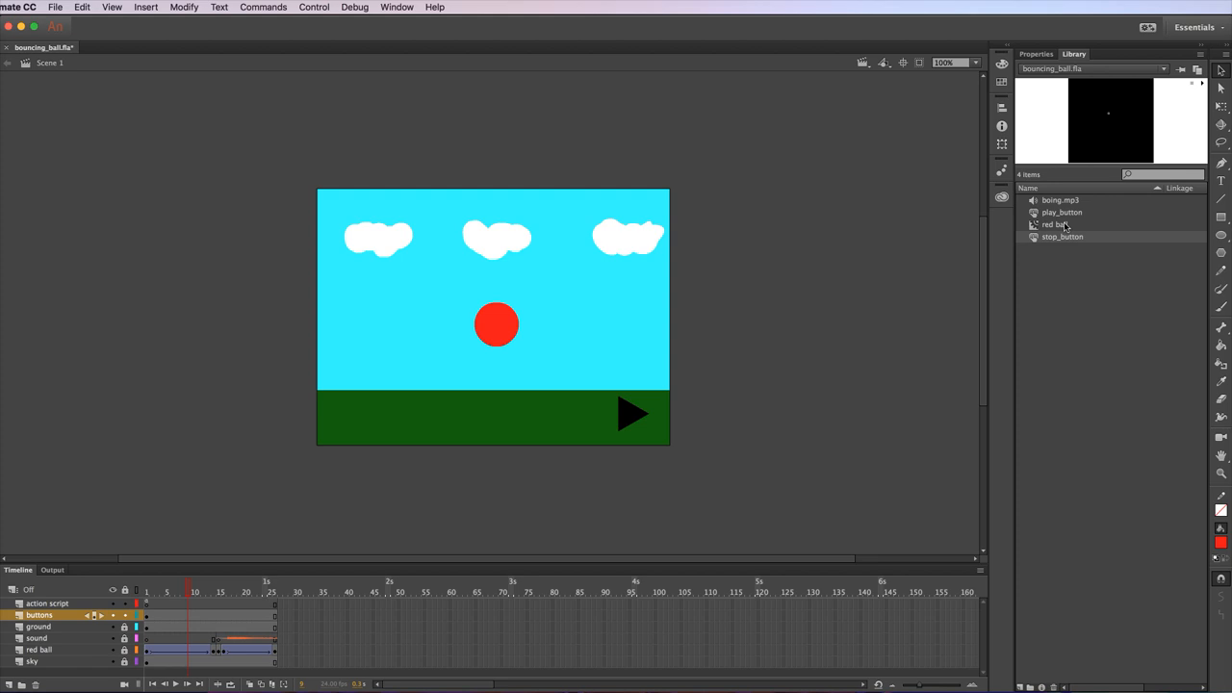
{"action": "right_click", "coordinate": [1055, 224]}
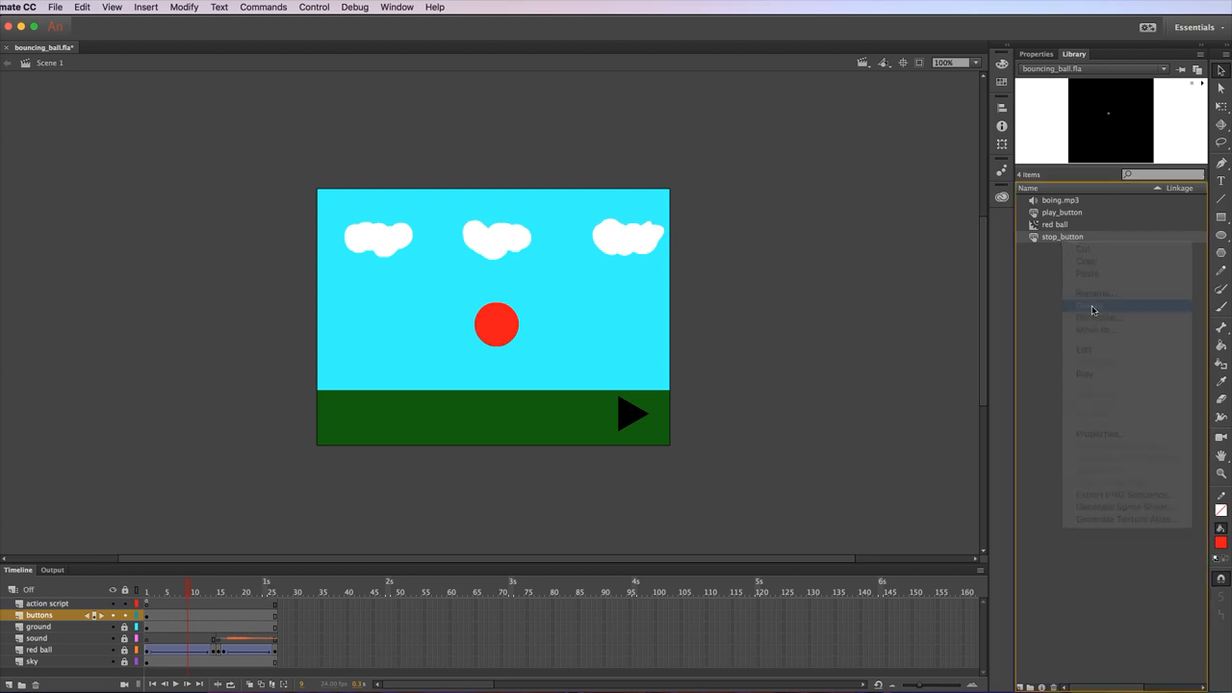
Delete the old stop_button and create a new Button-type symbol named stop_button.
{"action": "left_click", "coordinate": [147, 8]}
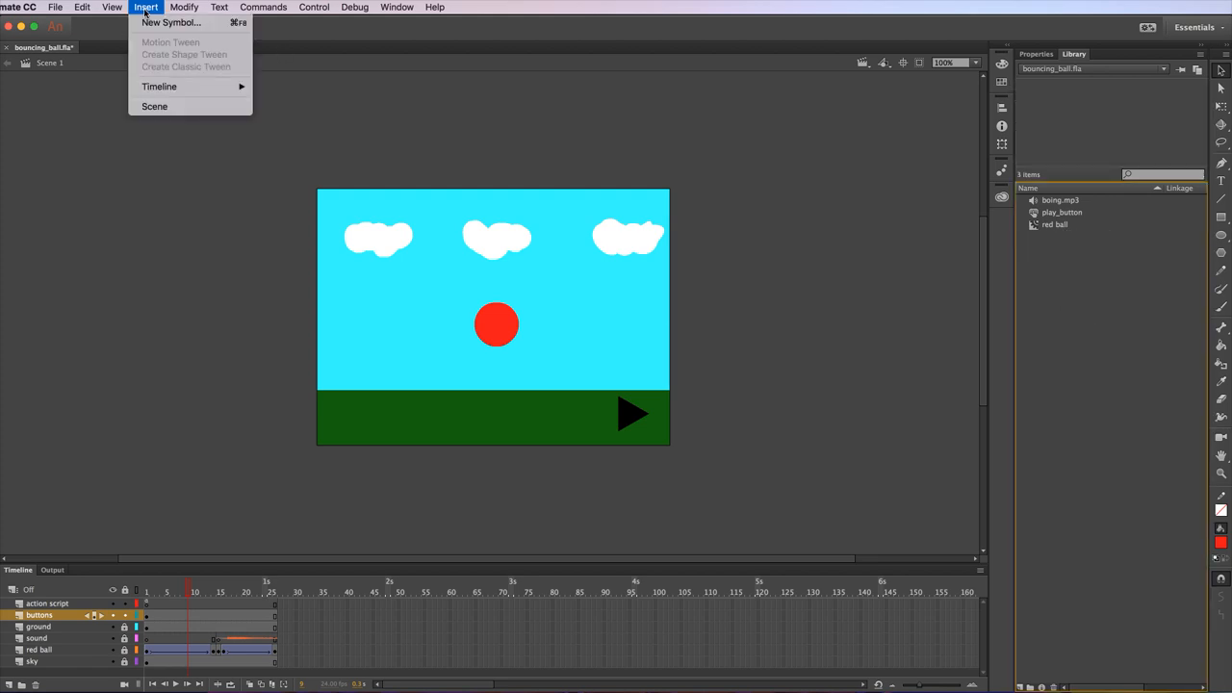
{"action": "left_click", "coordinate": [172, 23]}
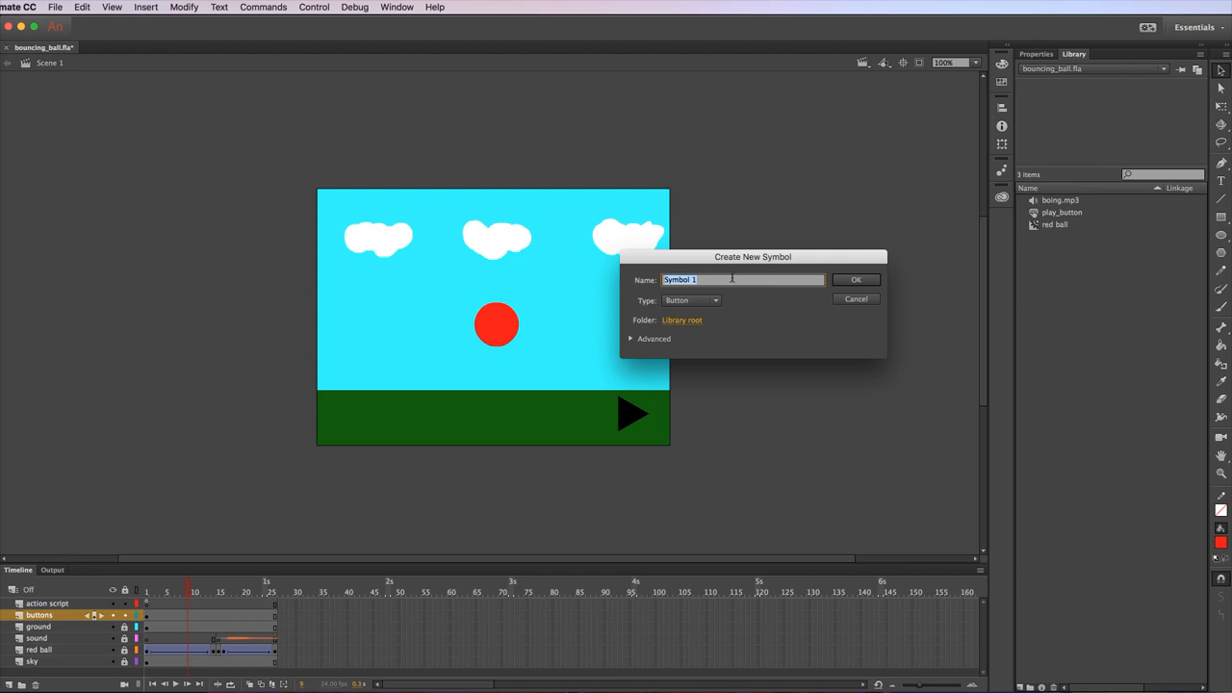
{"action": "left_click", "coordinate": [692, 301]}
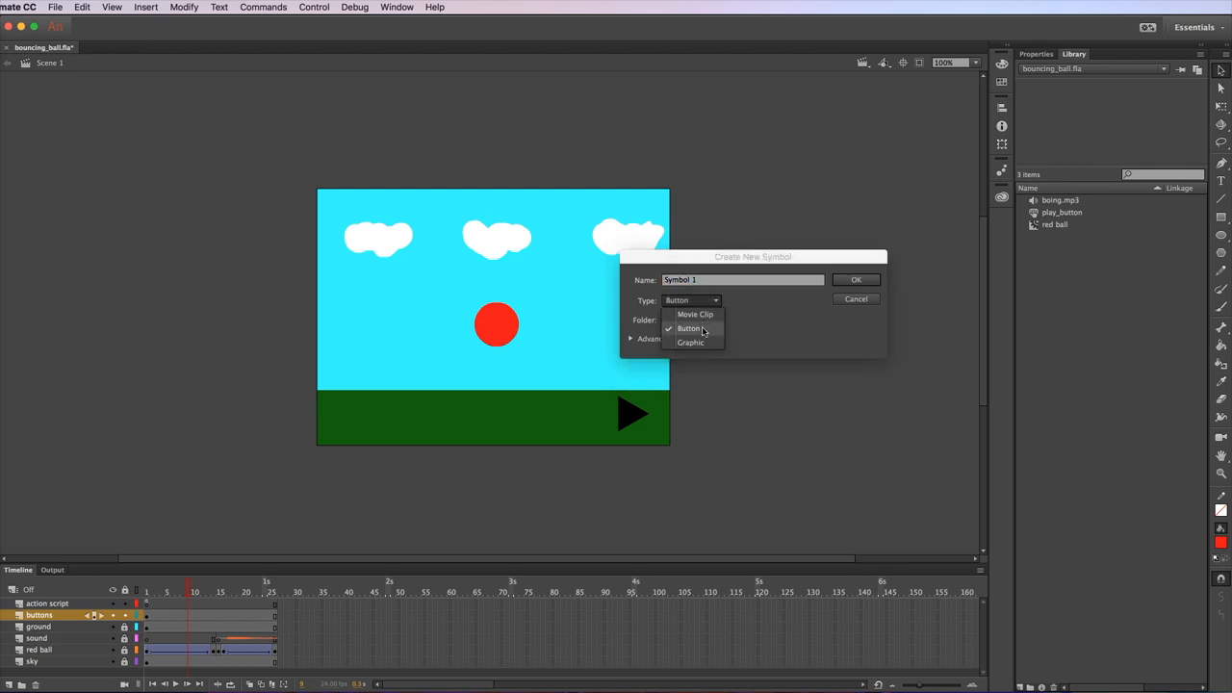
{"action": "left_click", "coordinate": [689, 328]}
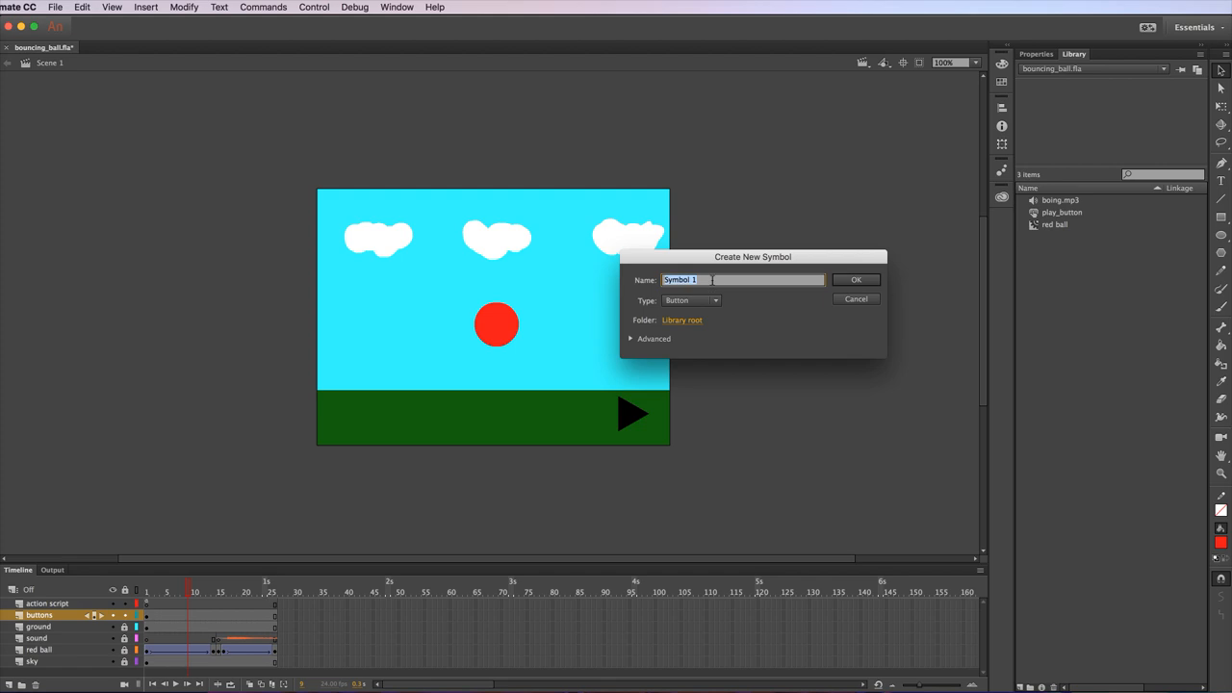
{"action": "type", "text": "stop"}
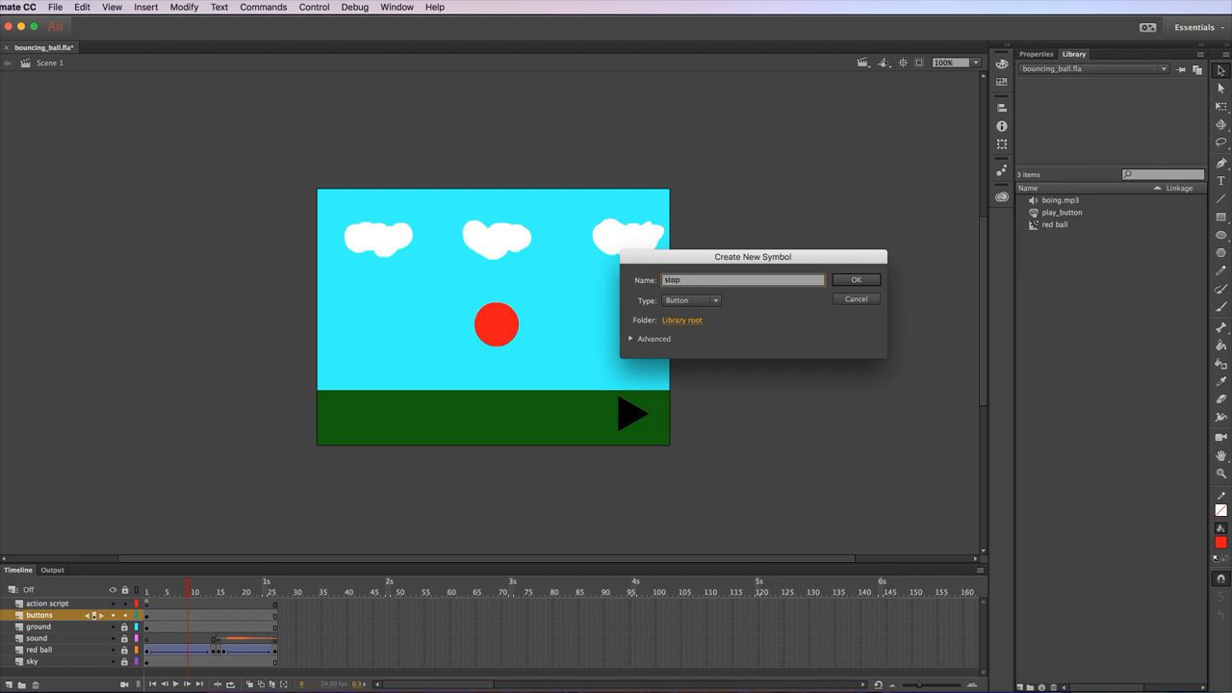
{"action": "type", "text": "_button"}
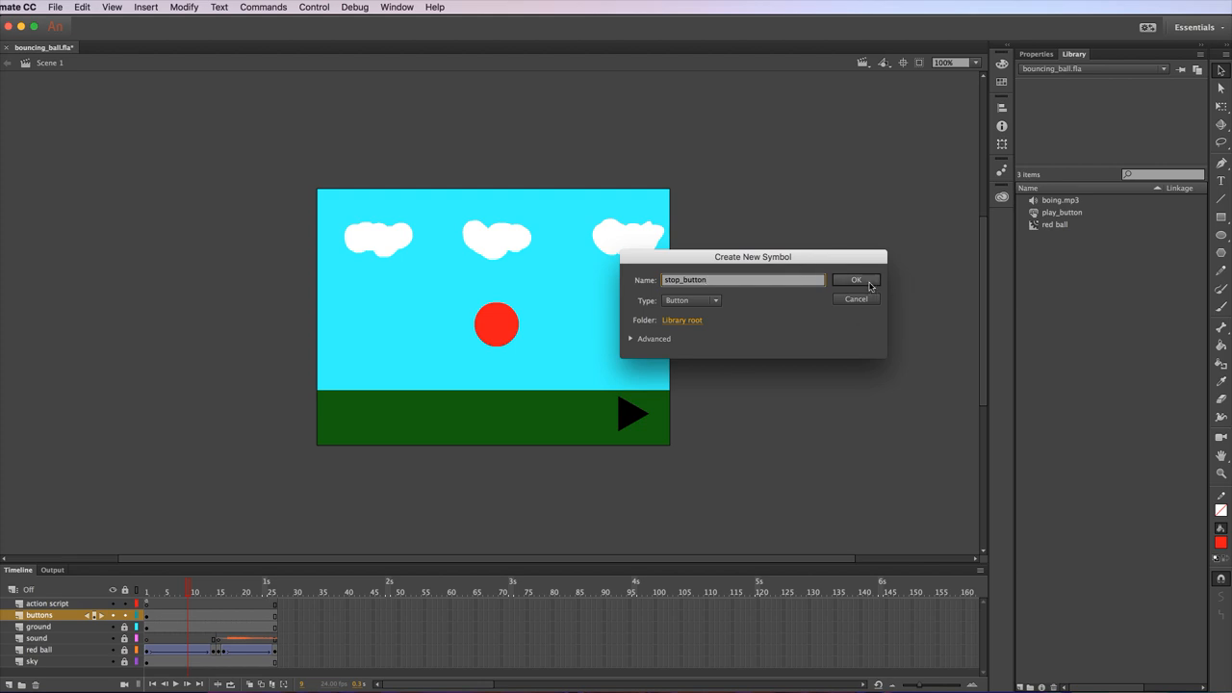
{"action": "left_click", "coordinate": [855, 281]}
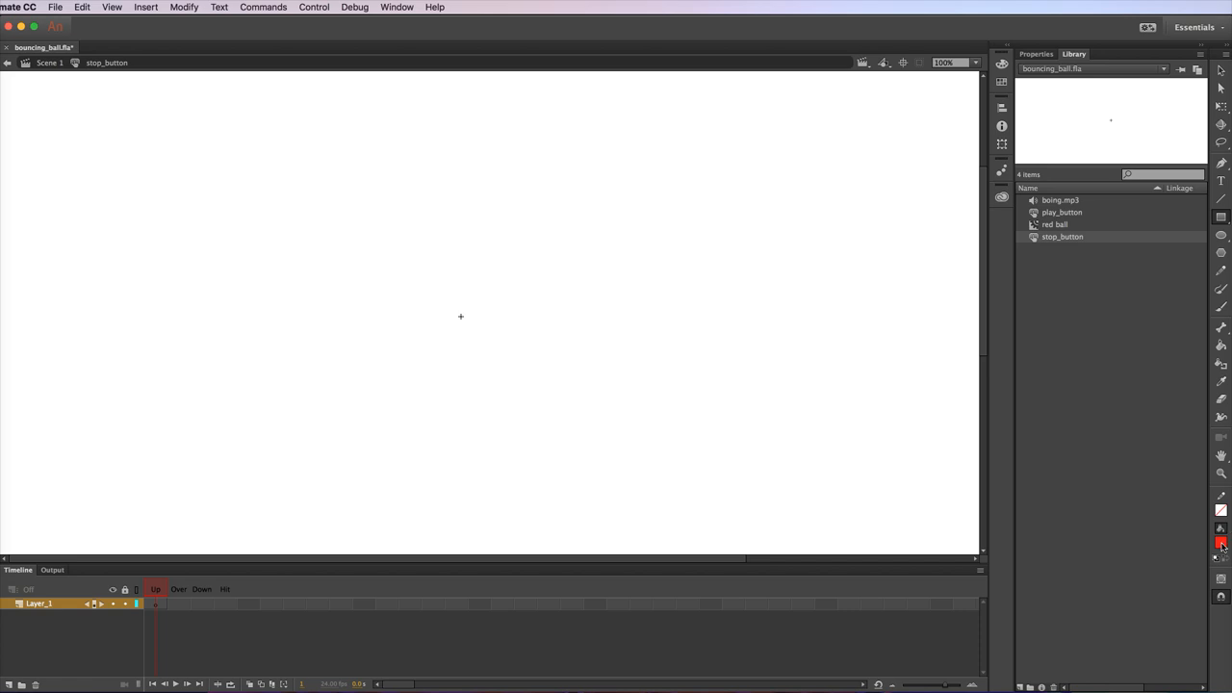
{"action": "mouse_move", "coordinate": [518, 316]}
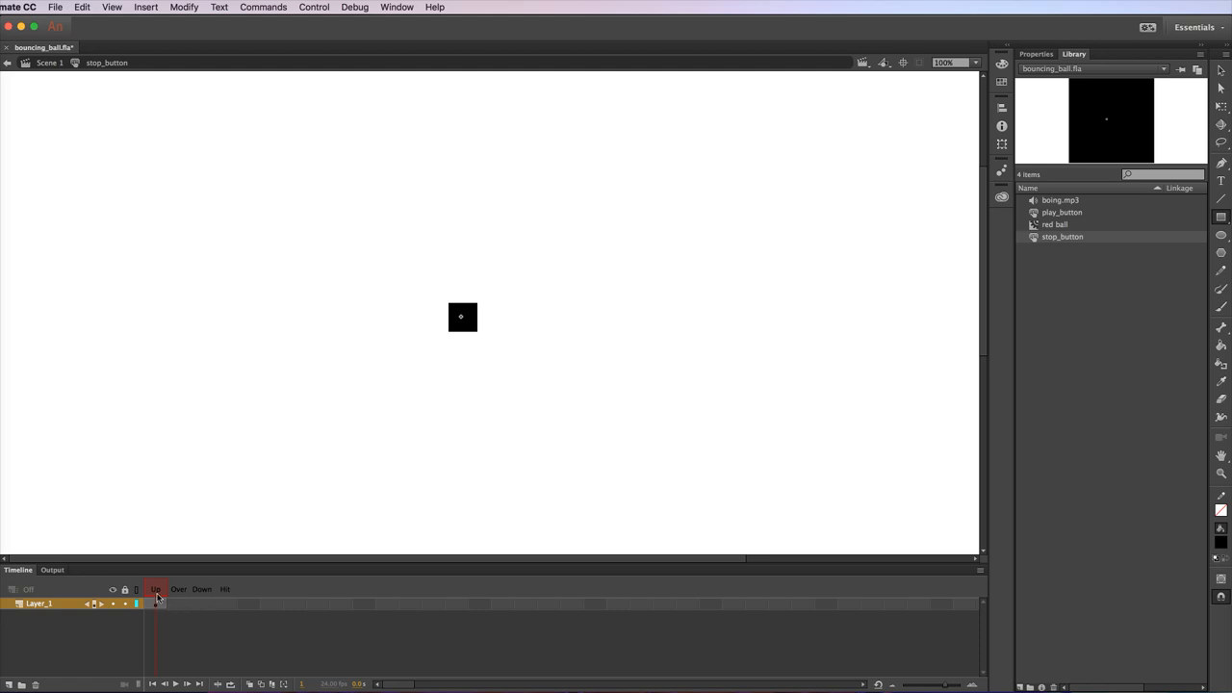
Insert keyframes in the stop_button symbol's Over and Hit state frames.
{"action": "right_click", "coordinate": [156, 605]}
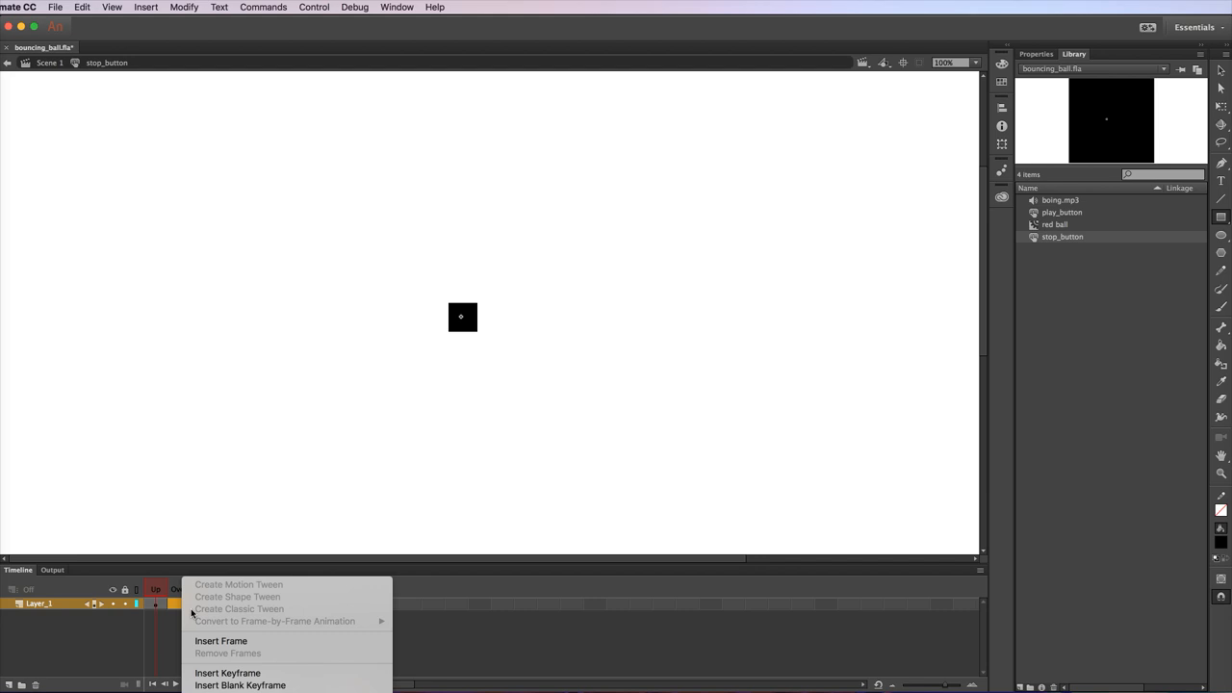
{"action": "left_click", "coordinate": [228, 674]}
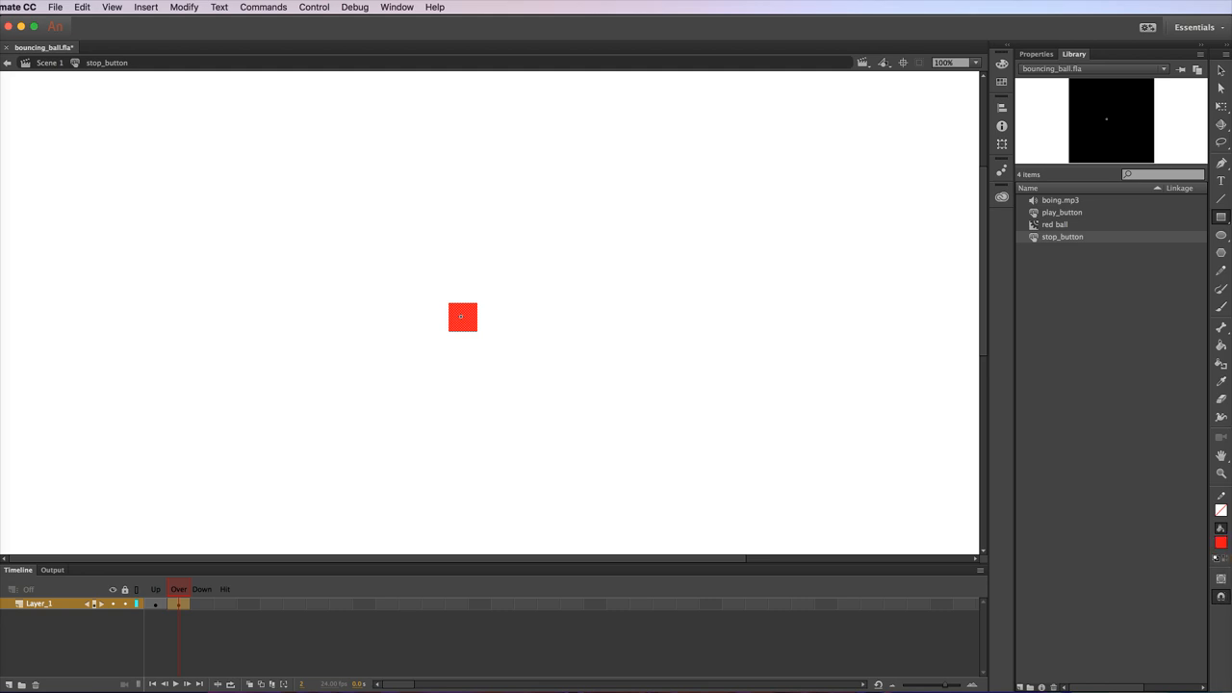
{"action": "mouse_move", "coordinate": [234, 608]}
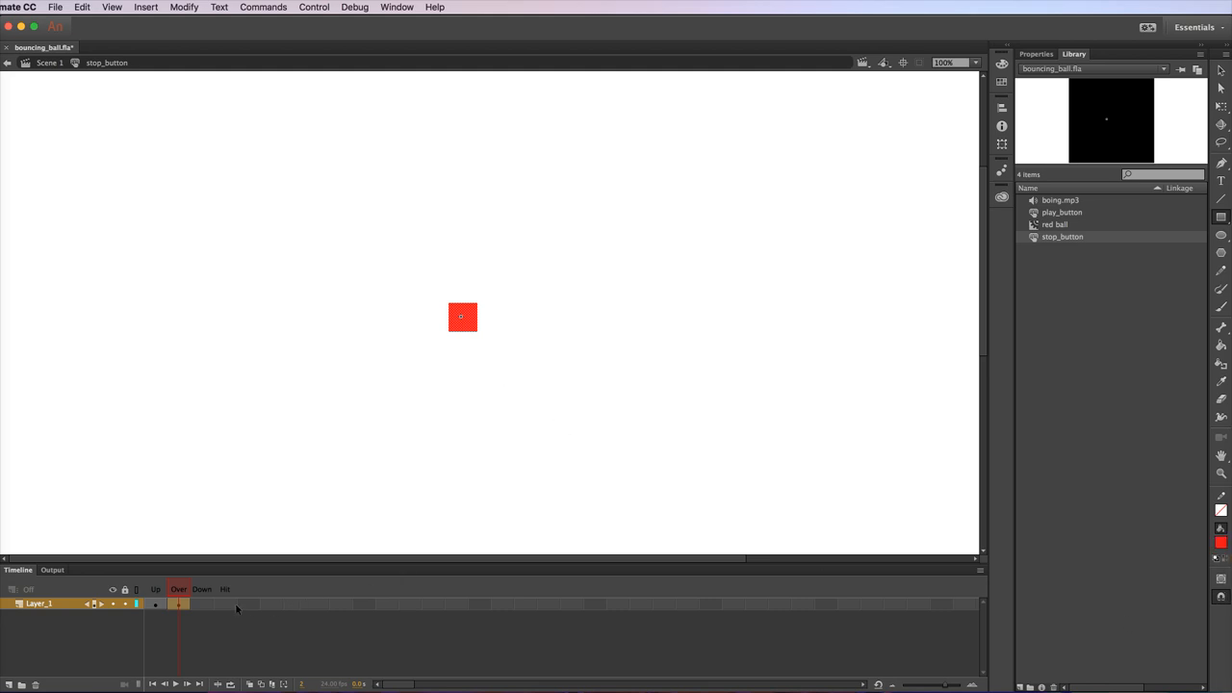
{"action": "mouse_move", "coordinate": [200, 607]}
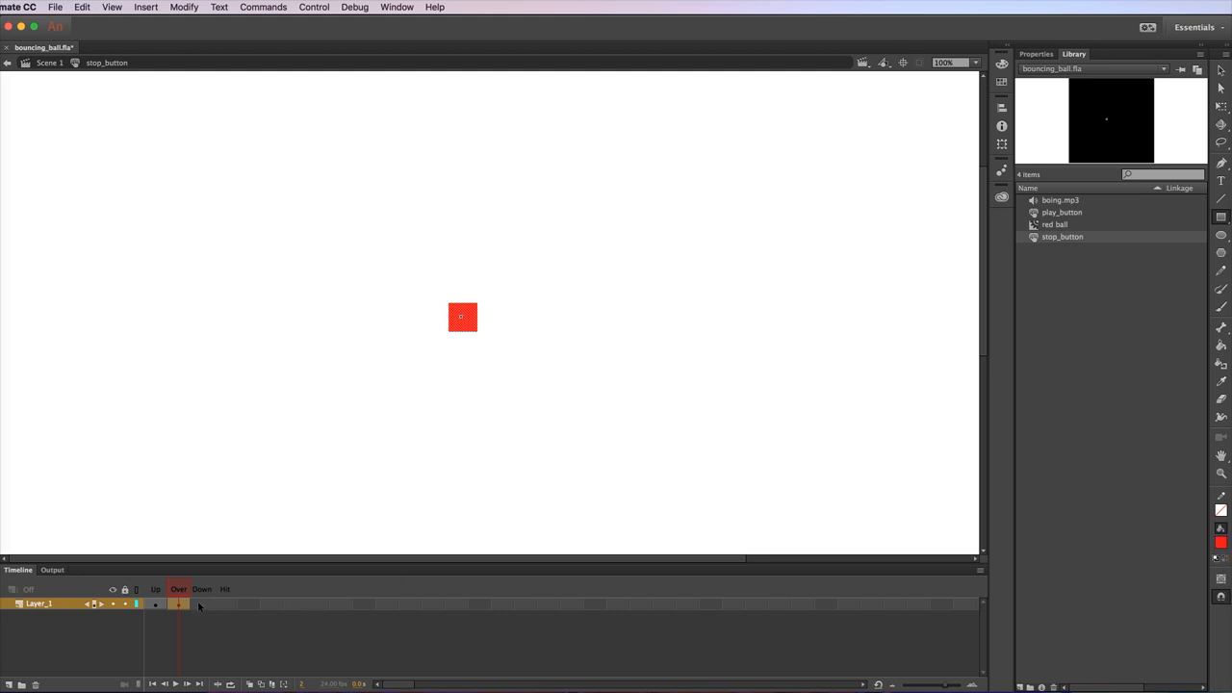
{"action": "mouse_move", "coordinate": [203, 608]}
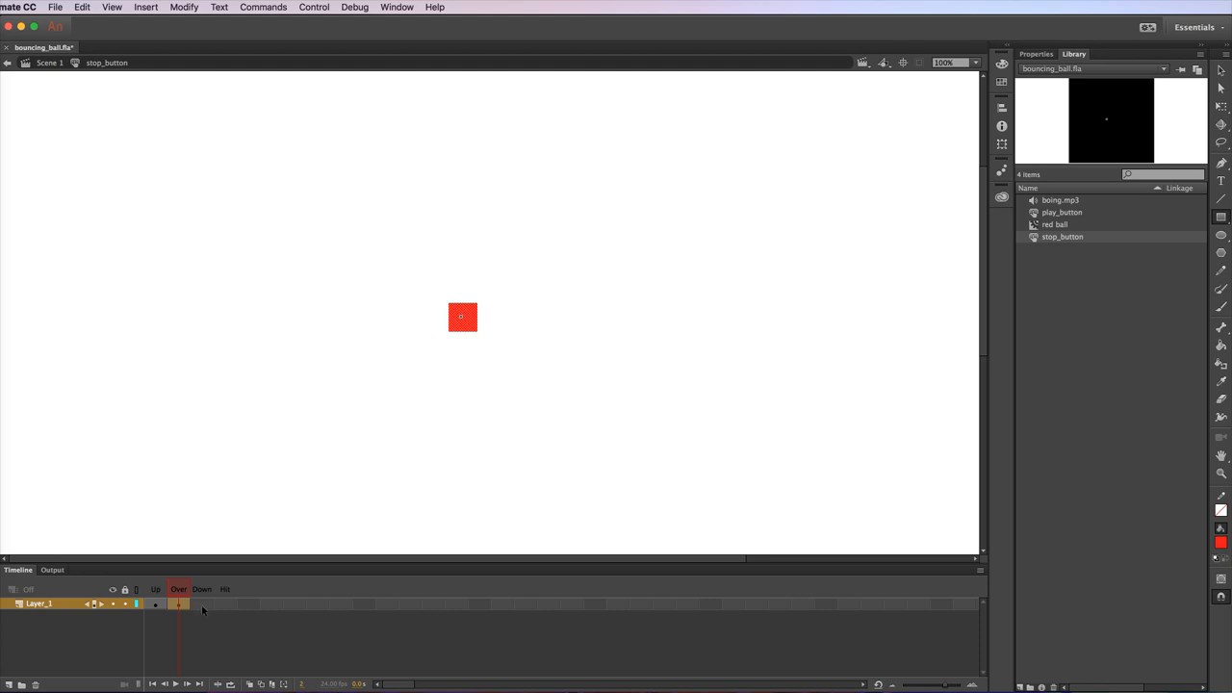
{"action": "mouse_move", "coordinate": [229, 608]}
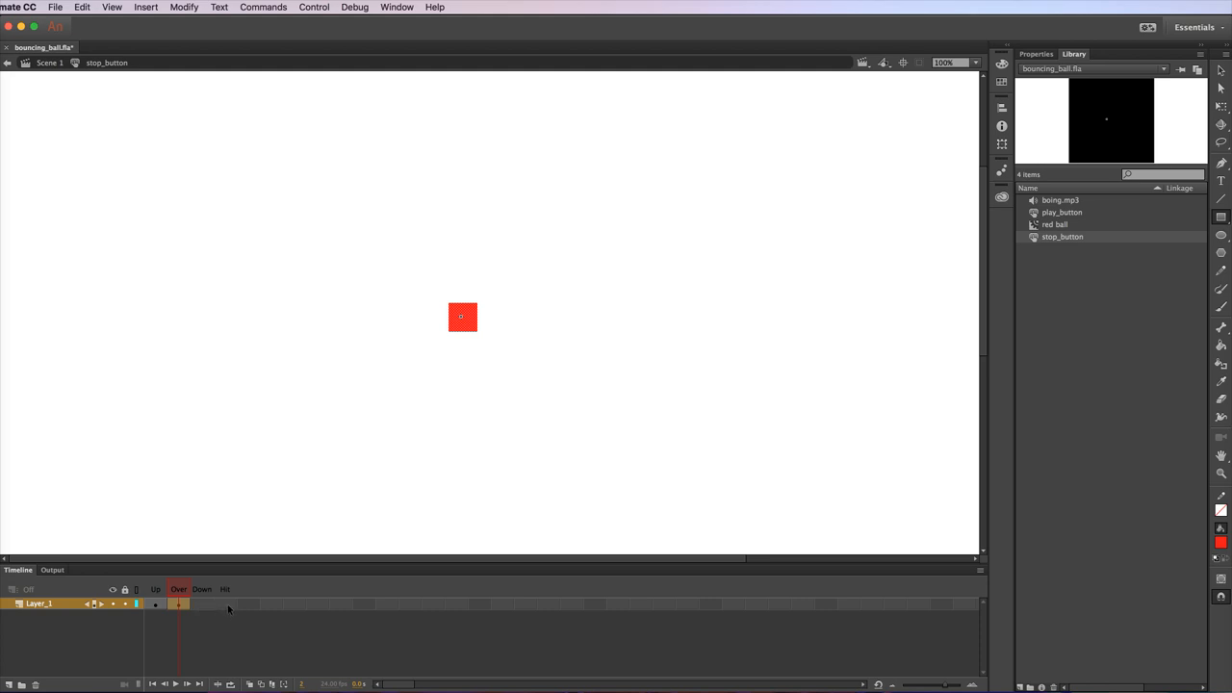
{"action": "right_click", "coordinate": [227, 605]}
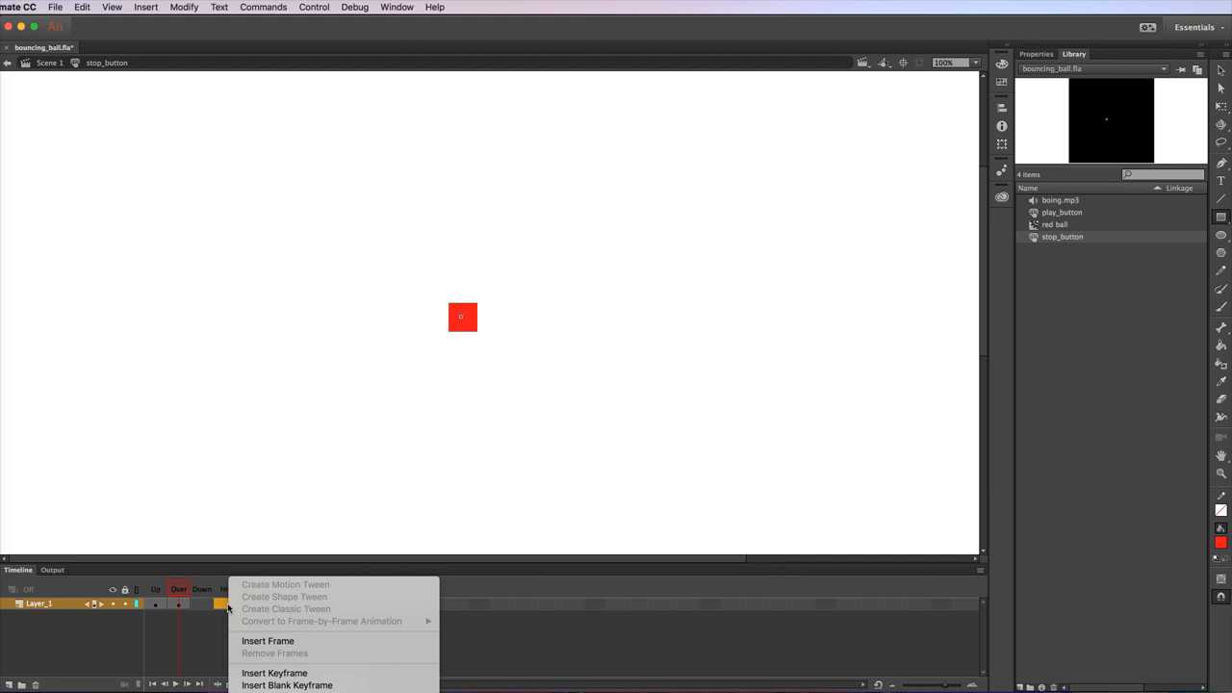
{"action": "mouse_move", "coordinate": [273, 674]}
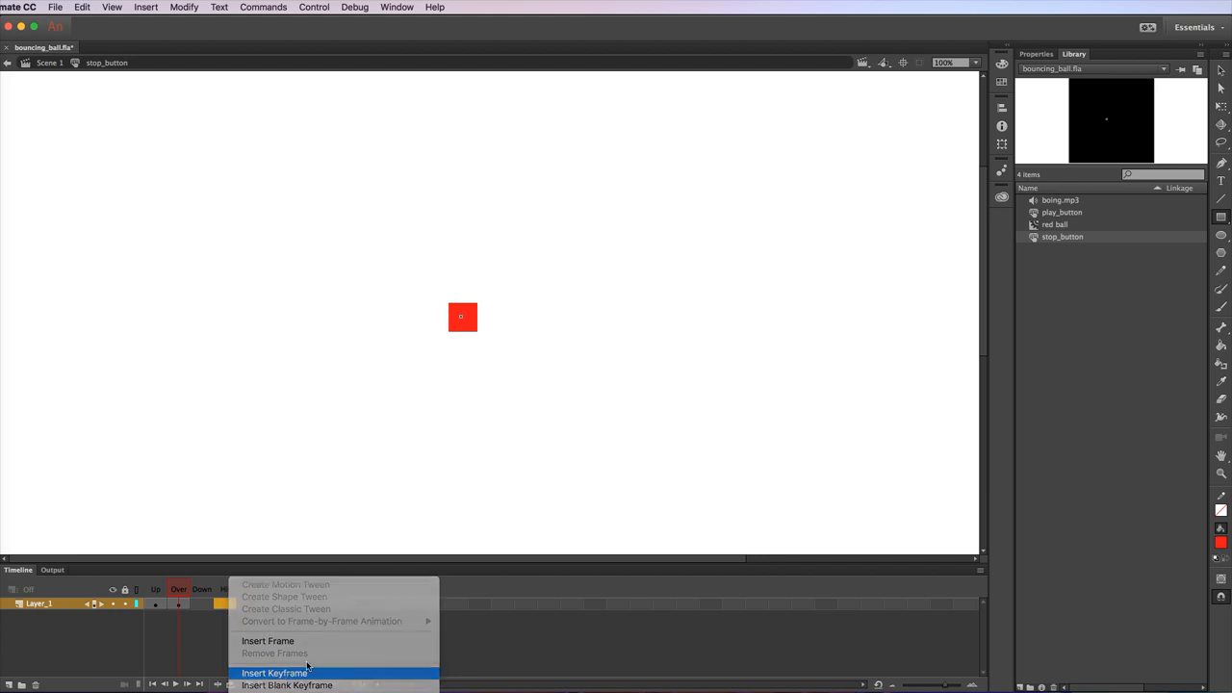
{"action": "left_click", "coordinate": [273, 674]}
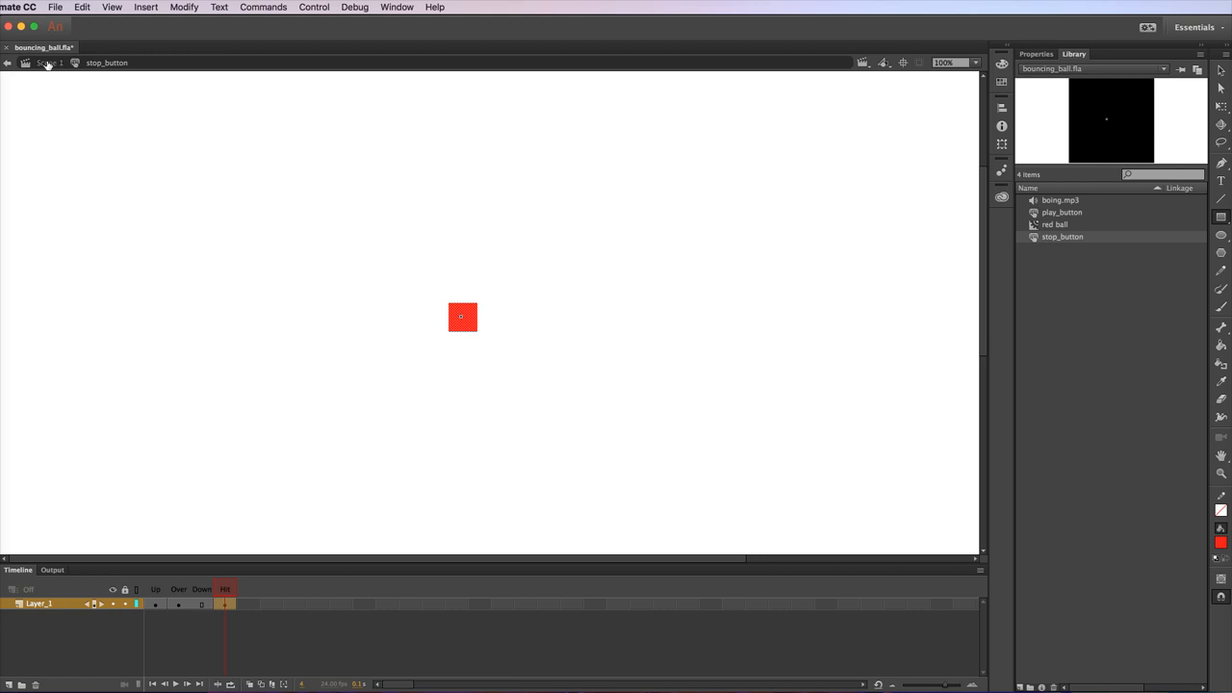
Return to Scene 1 and name the button instances StopButton and PlayButton, checking each selection.
{"action": "left_click", "coordinate": [8, 62]}
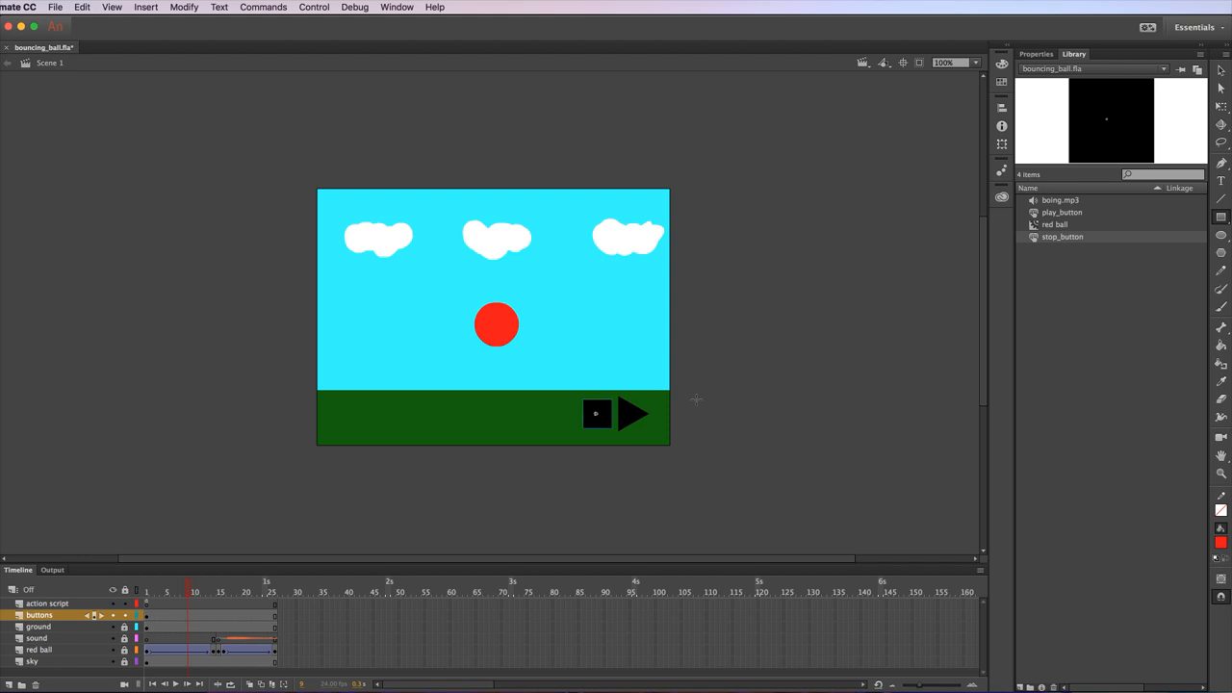
{"action": "mouse_move", "coordinate": [955, 116]}
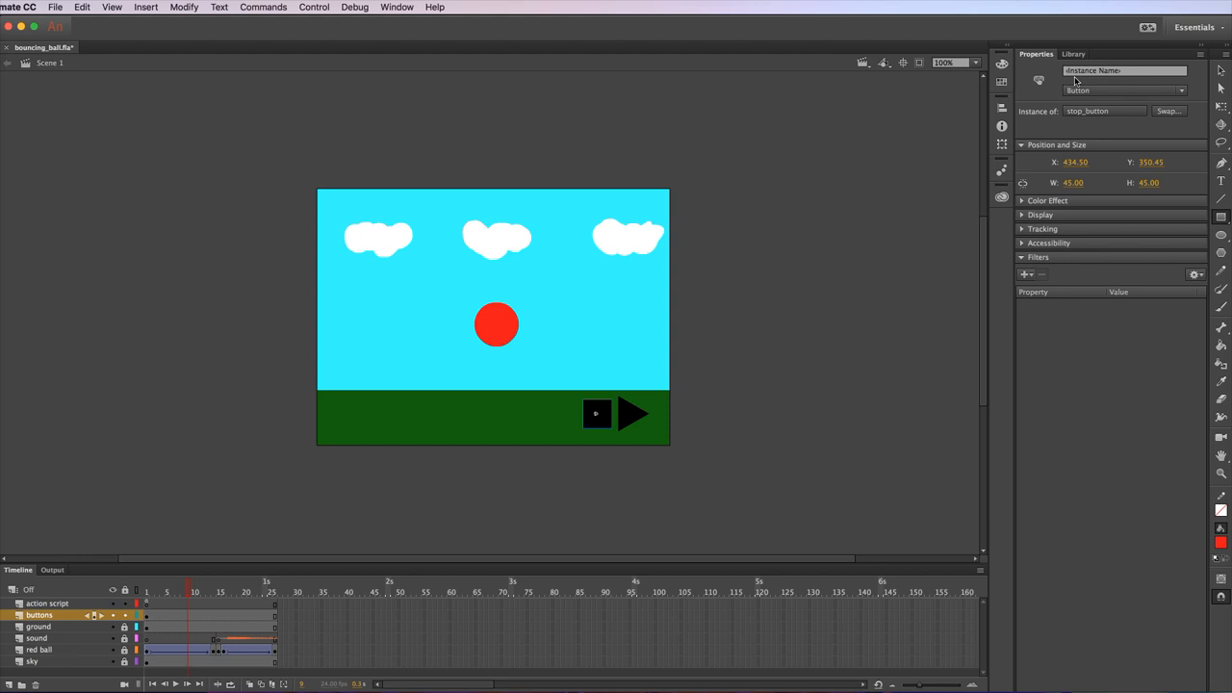
{"action": "mouse_move", "coordinate": [1075, 81]}
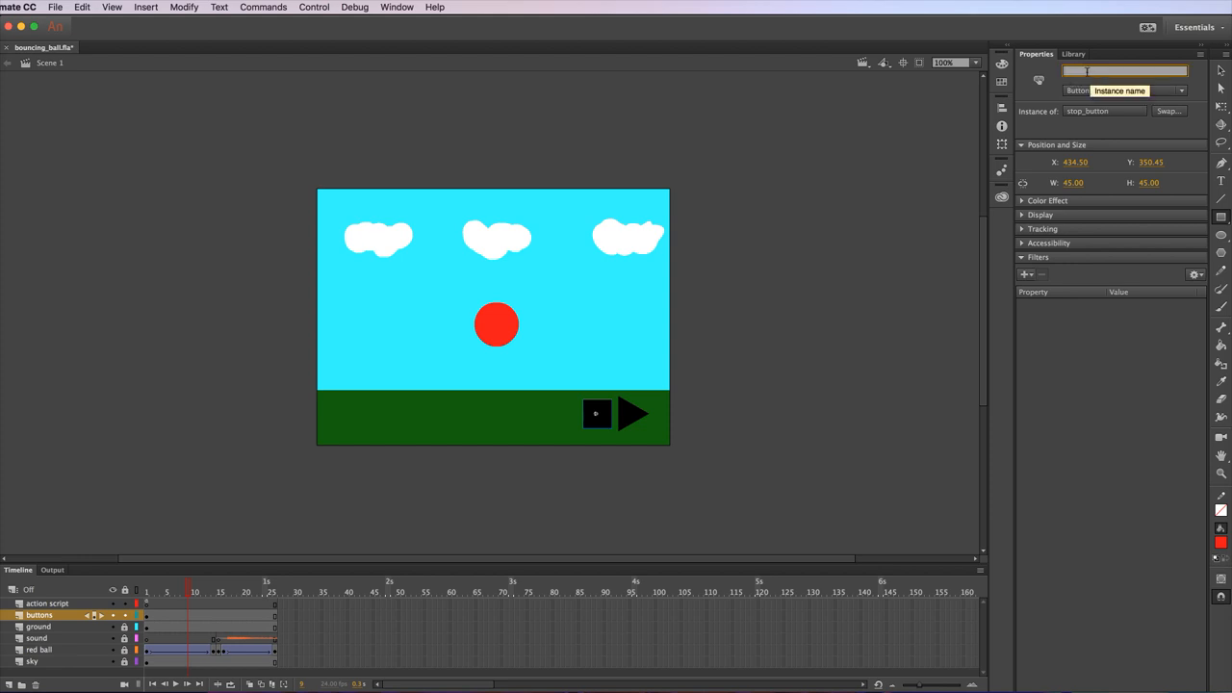
{"action": "type", "text": "StopButton"}
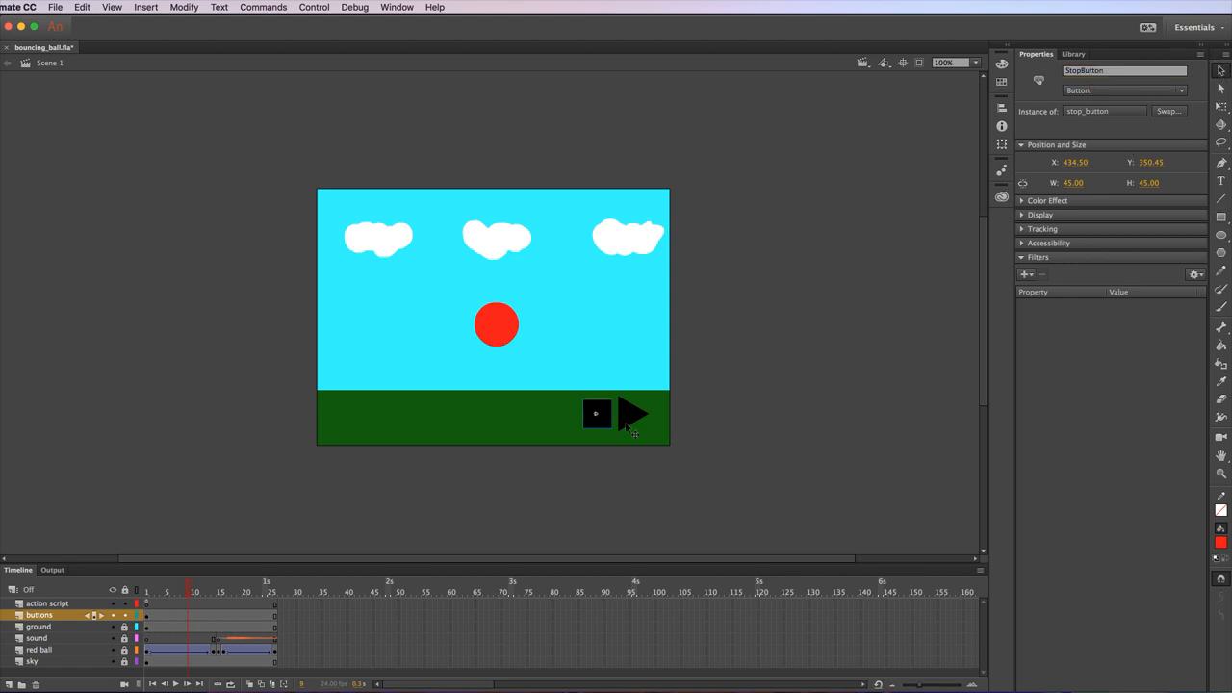
{"action": "left_click", "coordinate": [634, 412]}
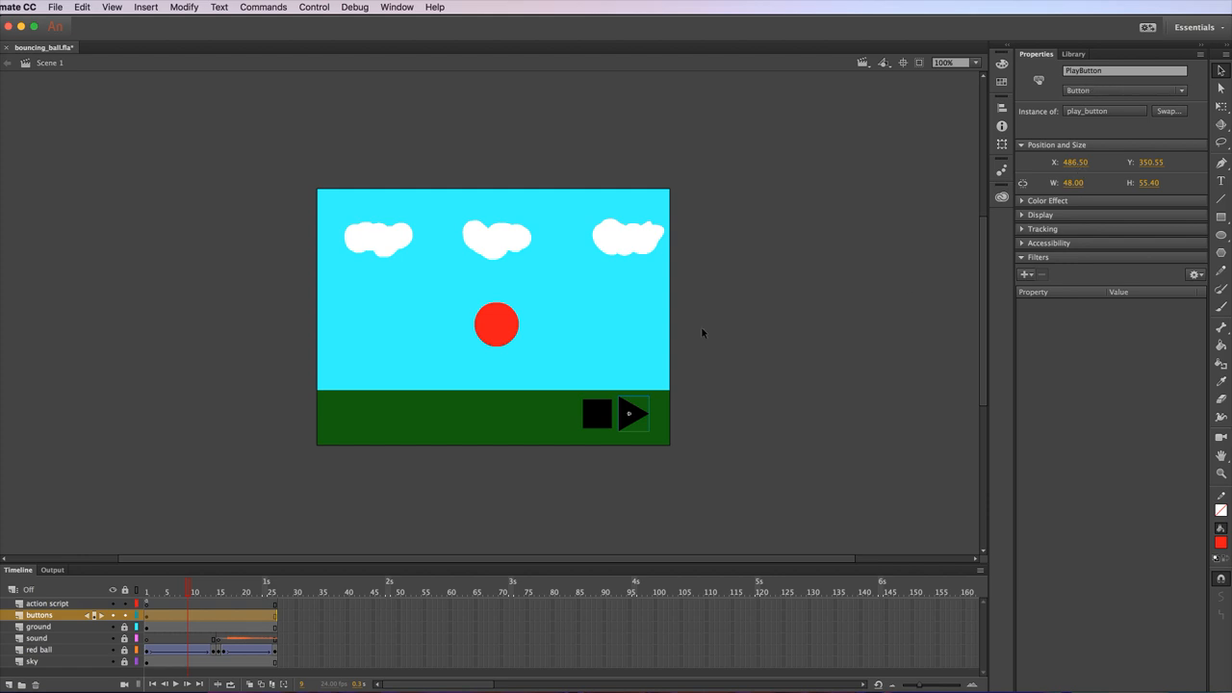
{"action": "left_click", "coordinate": [597, 413]}
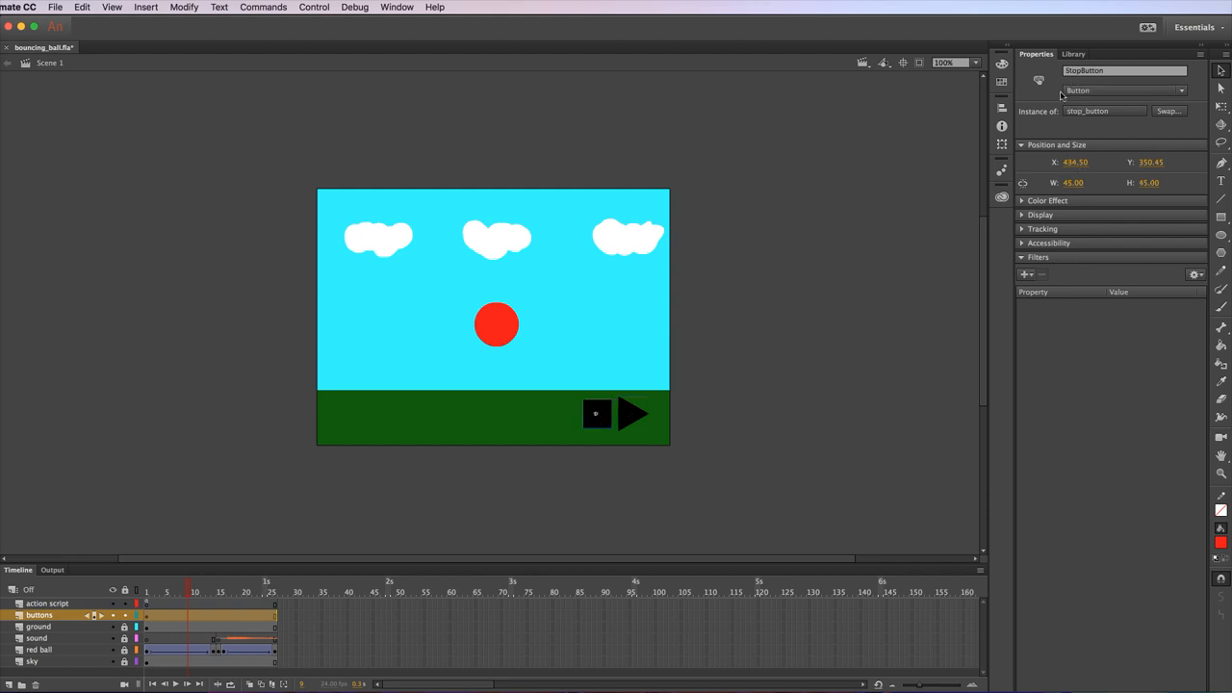
{"action": "left_click", "coordinate": [633, 414]}
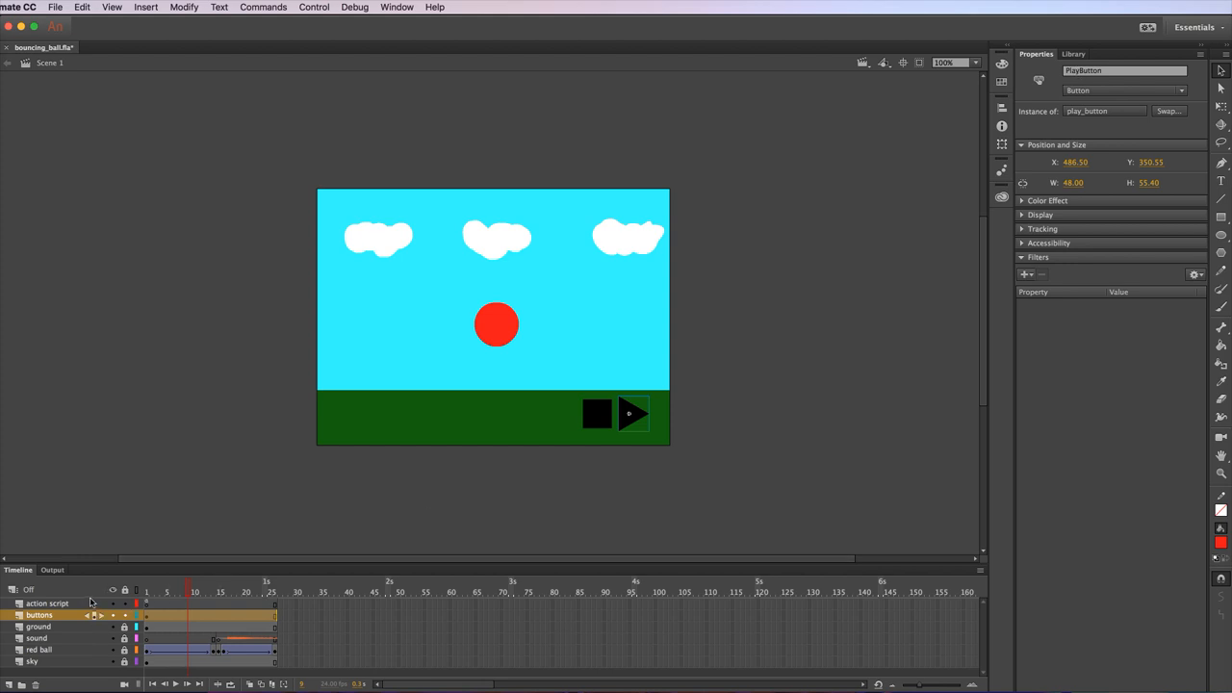
Open frame 1 of the action script layer and review its import line and Play Function comment.
{"action": "left_click", "coordinate": [46, 604]}
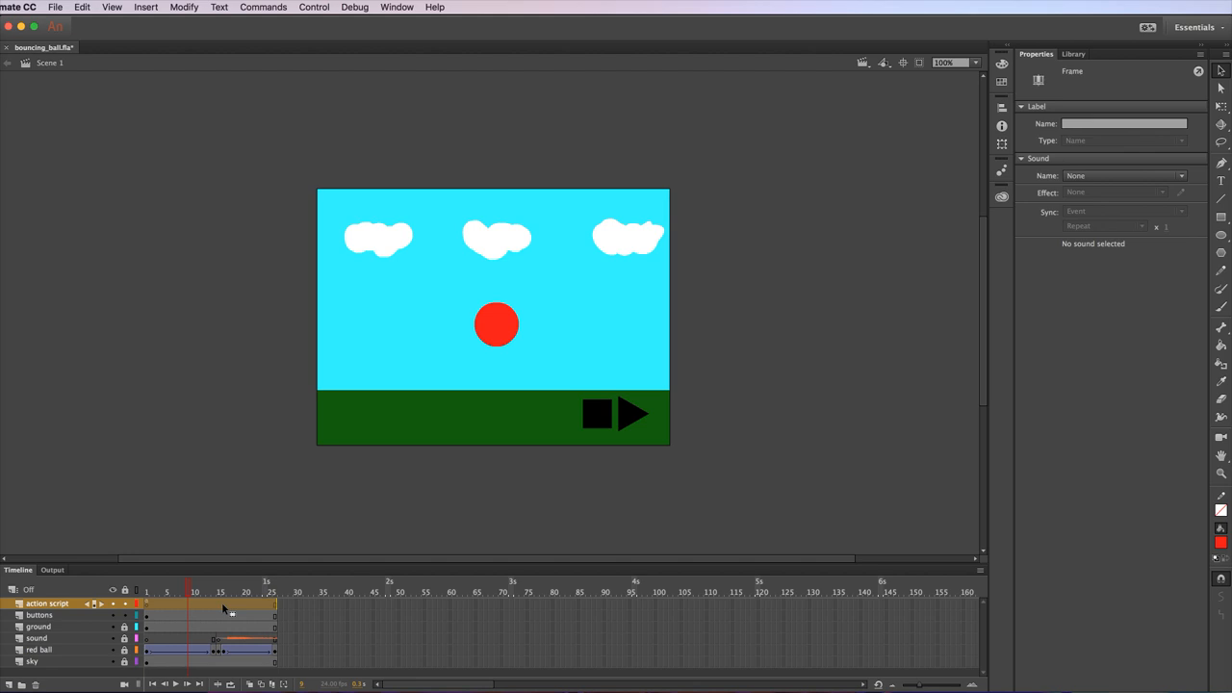
{"action": "right_click", "coordinate": [223, 609]}
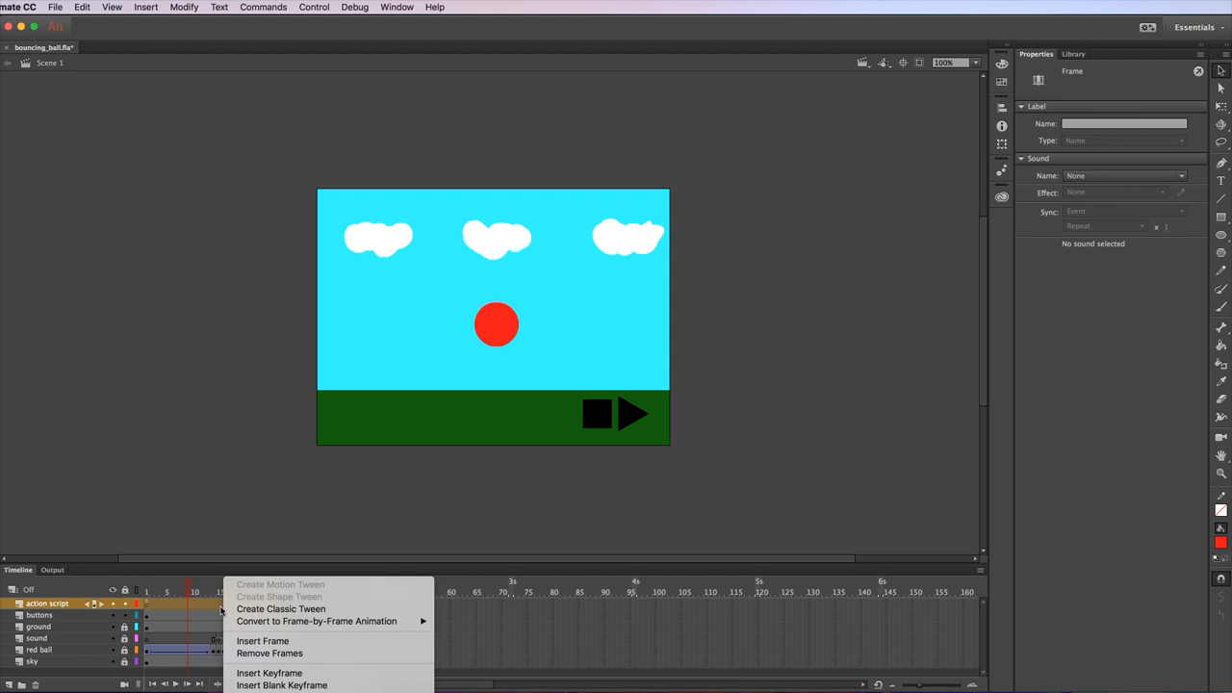
{"action": "mouse_move", "coordinate": [267, 642]}
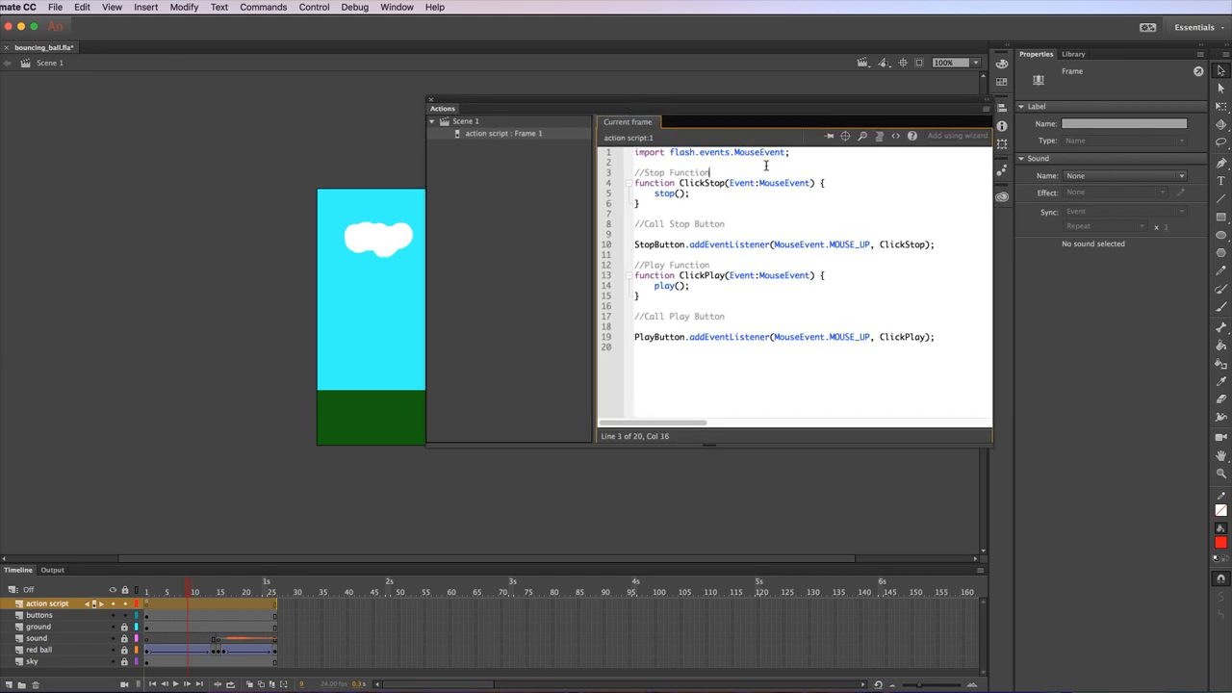
{"action": "triple_click", "coordinate": [711, 152]}
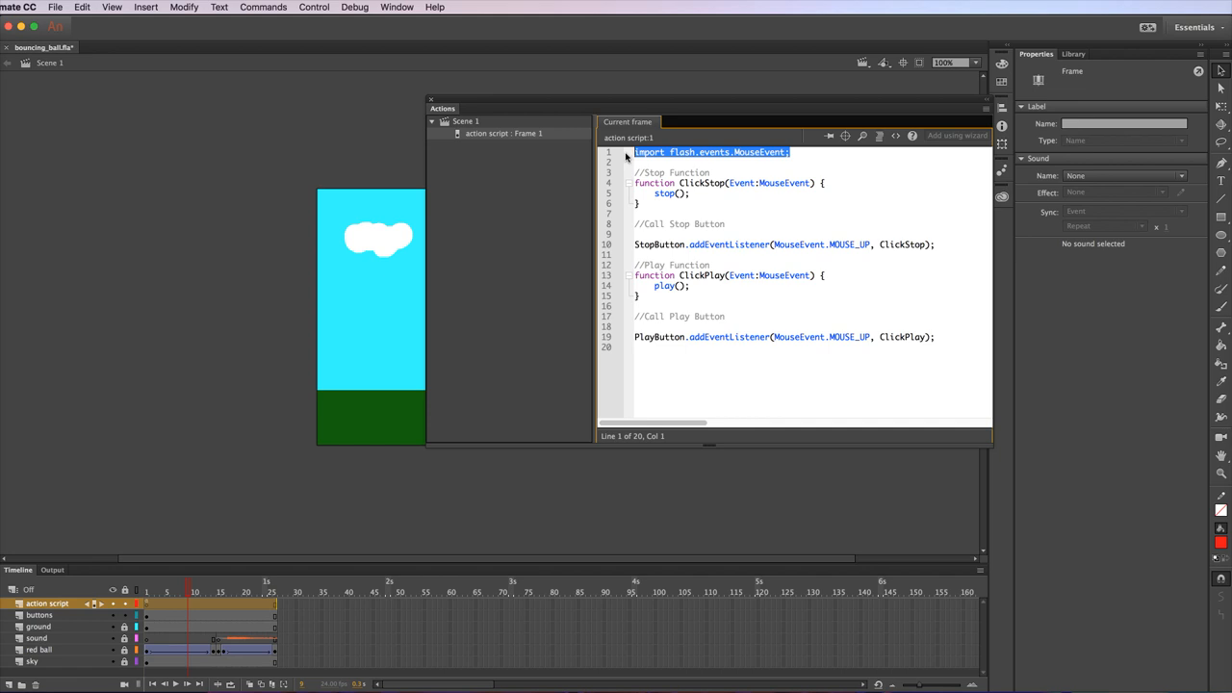
{"action": "mouse_move", "coordinate": [670, 170]}
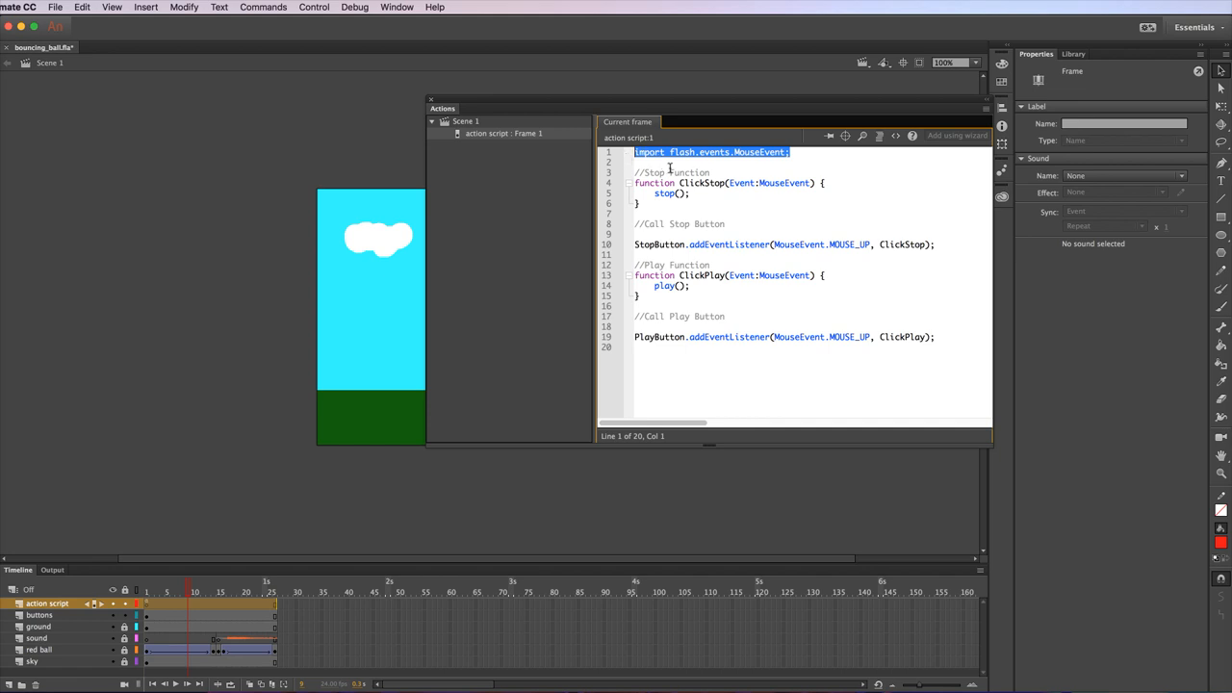
{"action": "left_click", "coordinate": [751, 183]}
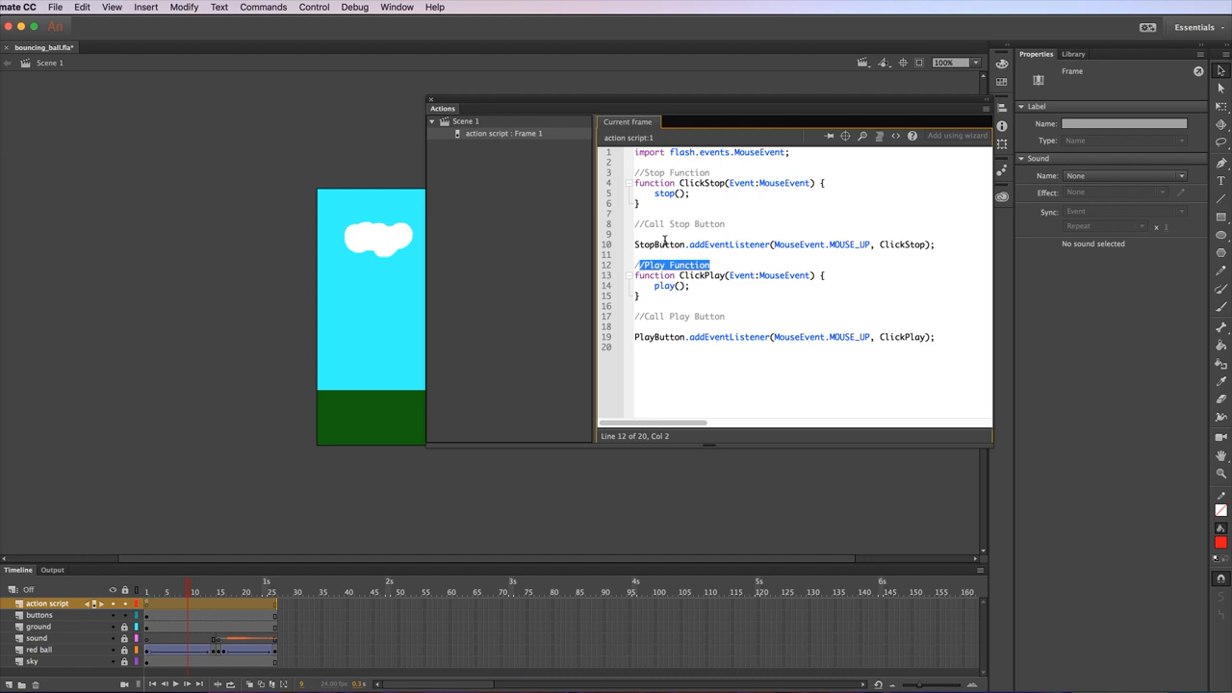
{"action": "left_click", "coordinate": [666, 224]}
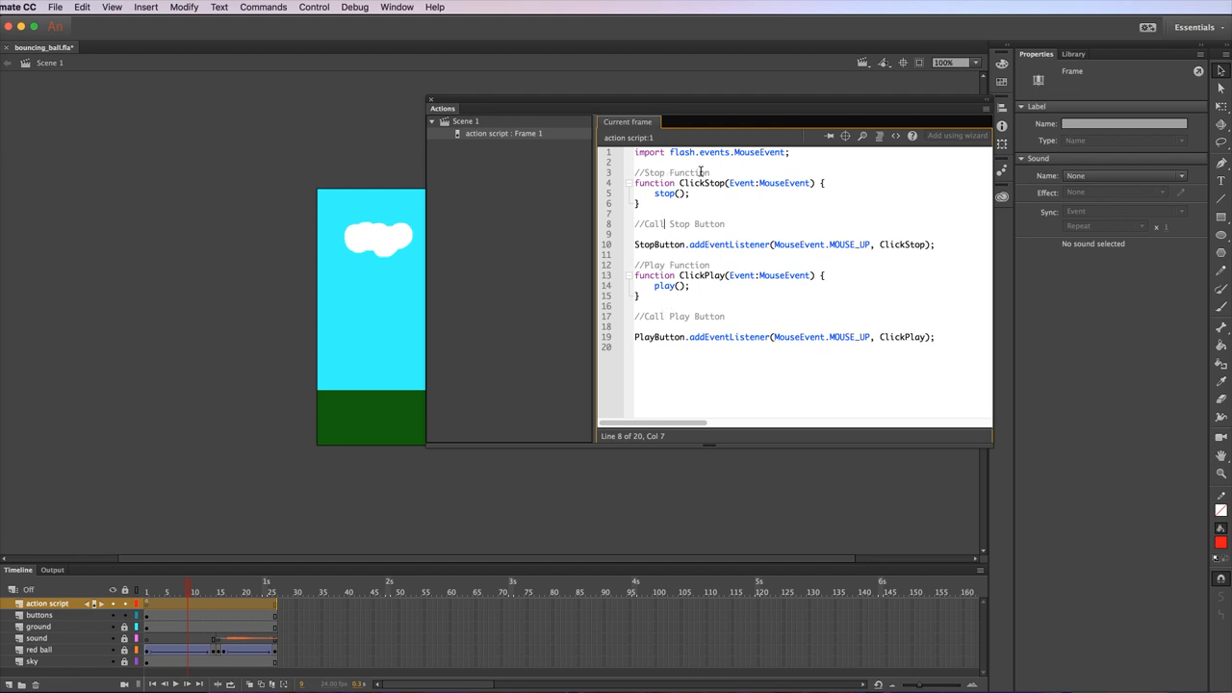
{"action": "double_click", "coordinate": [672, 173]}
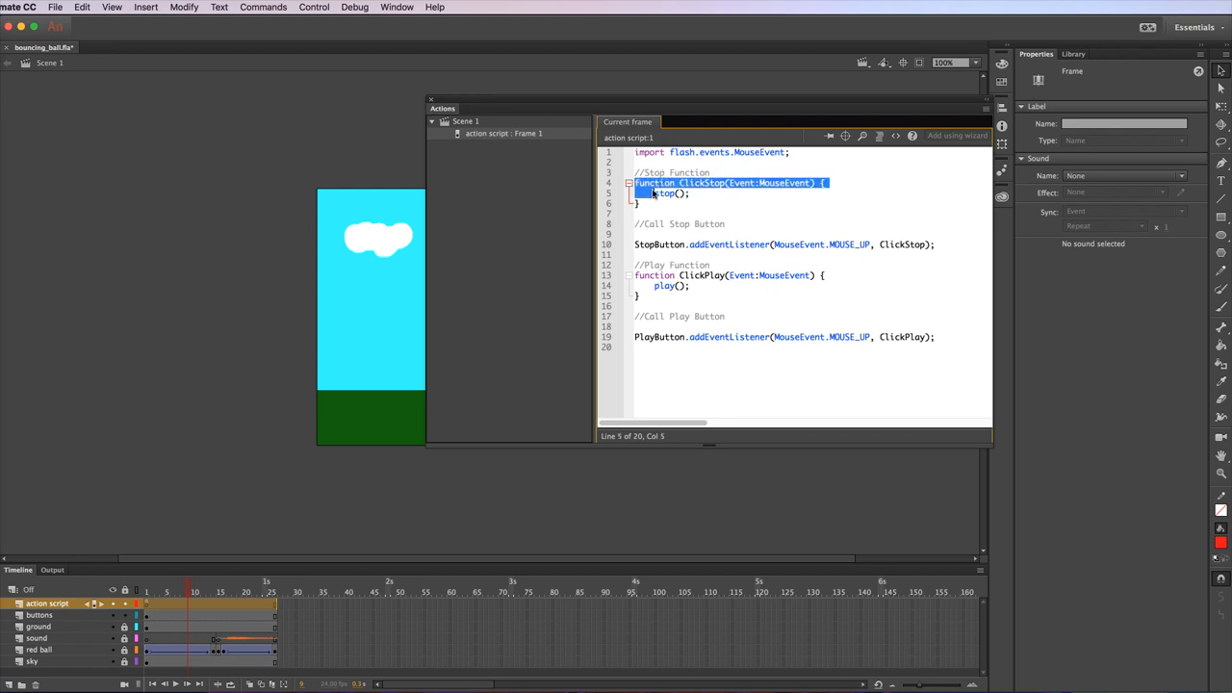
{"action": "double_click", "coordinate": [655, 183]}
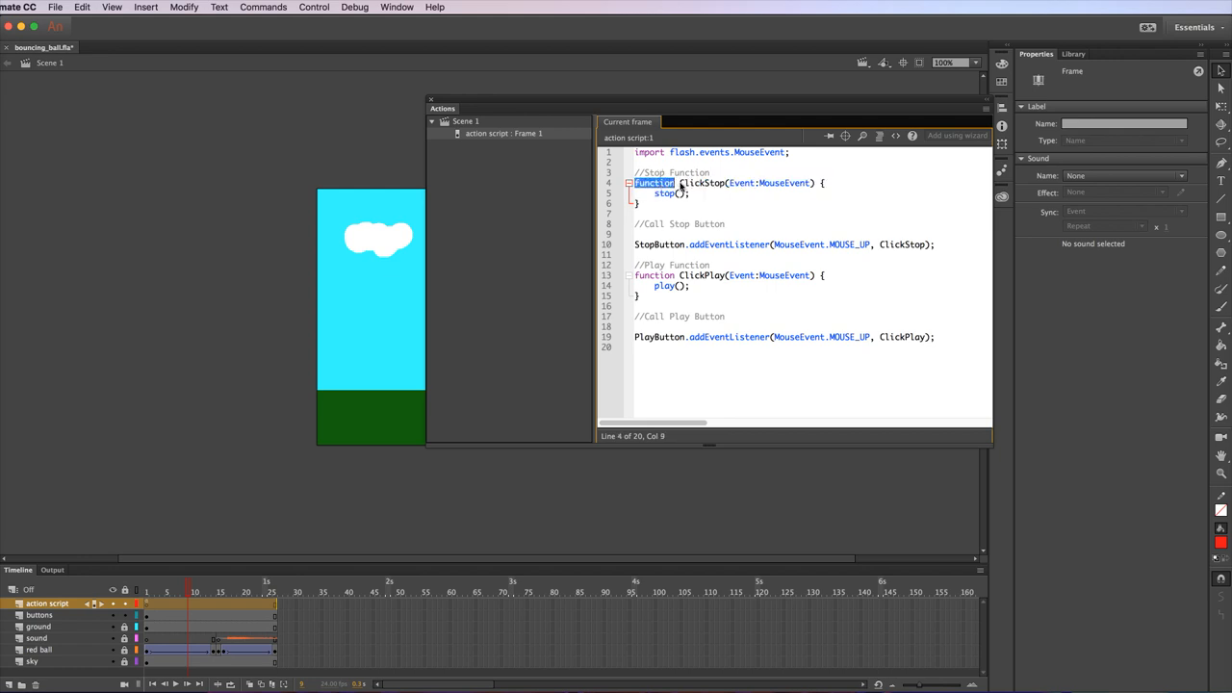
{"action": "double_click", "coordinate": [701, 183]}
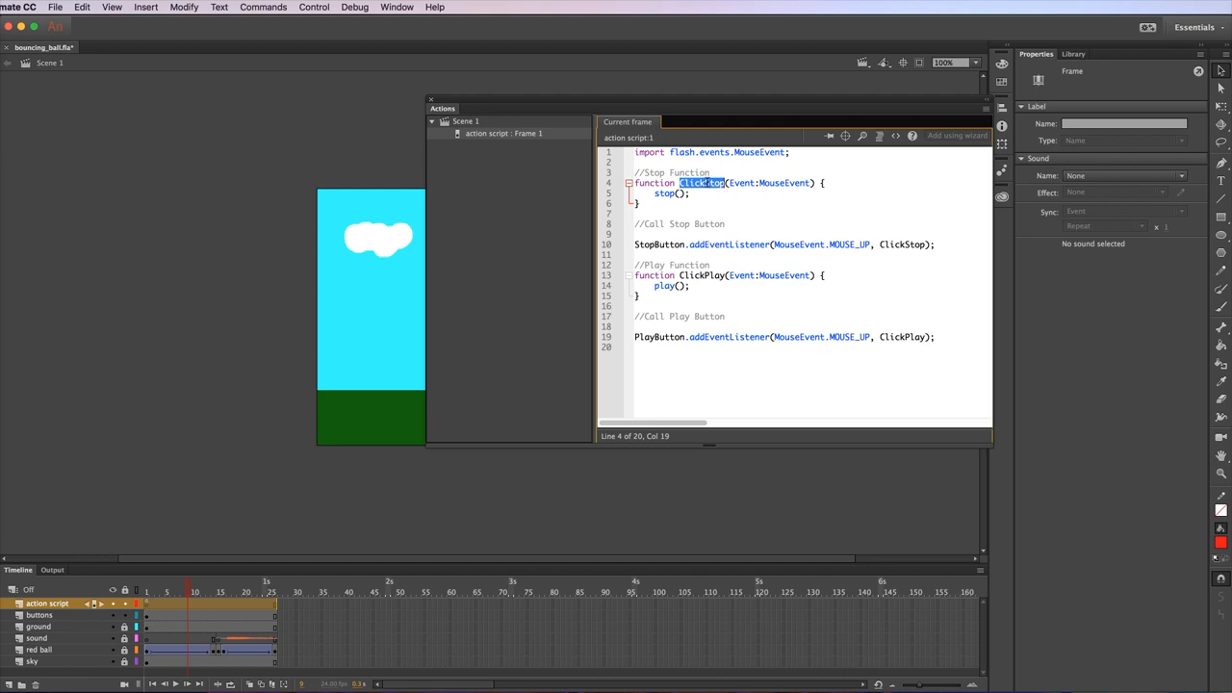
{"action": "left_click", "coordinate": [701, 183]}
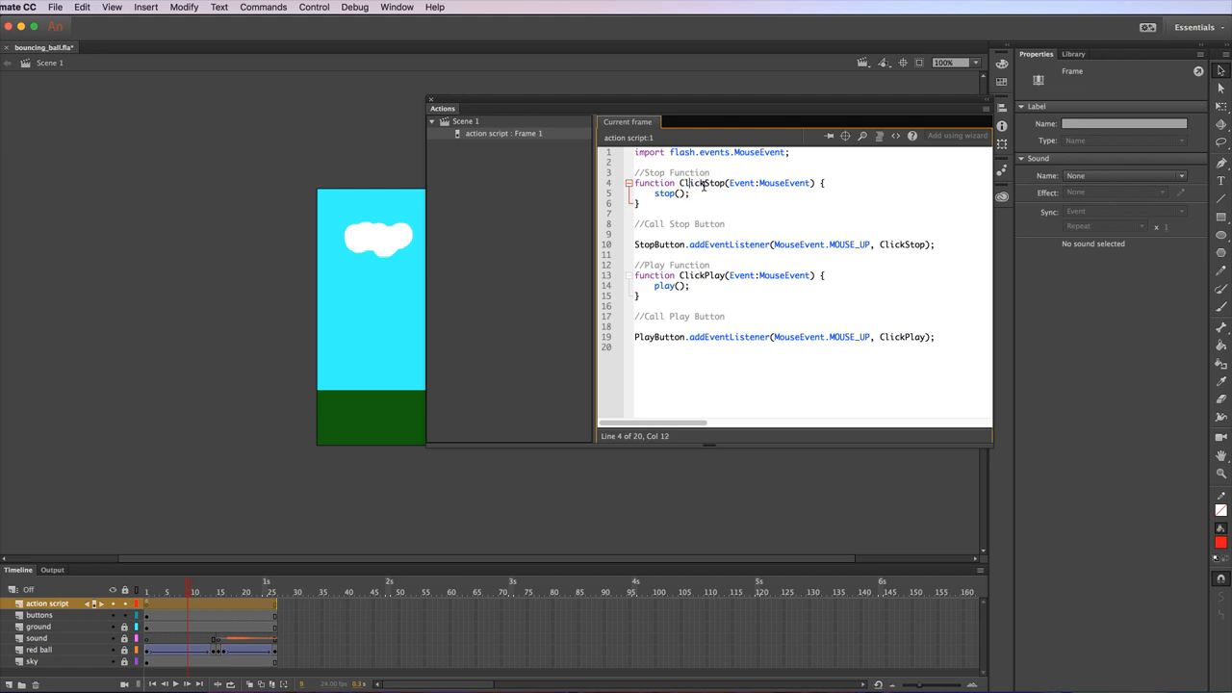
{"action": "left_click", "coordinate": [683, 183]}
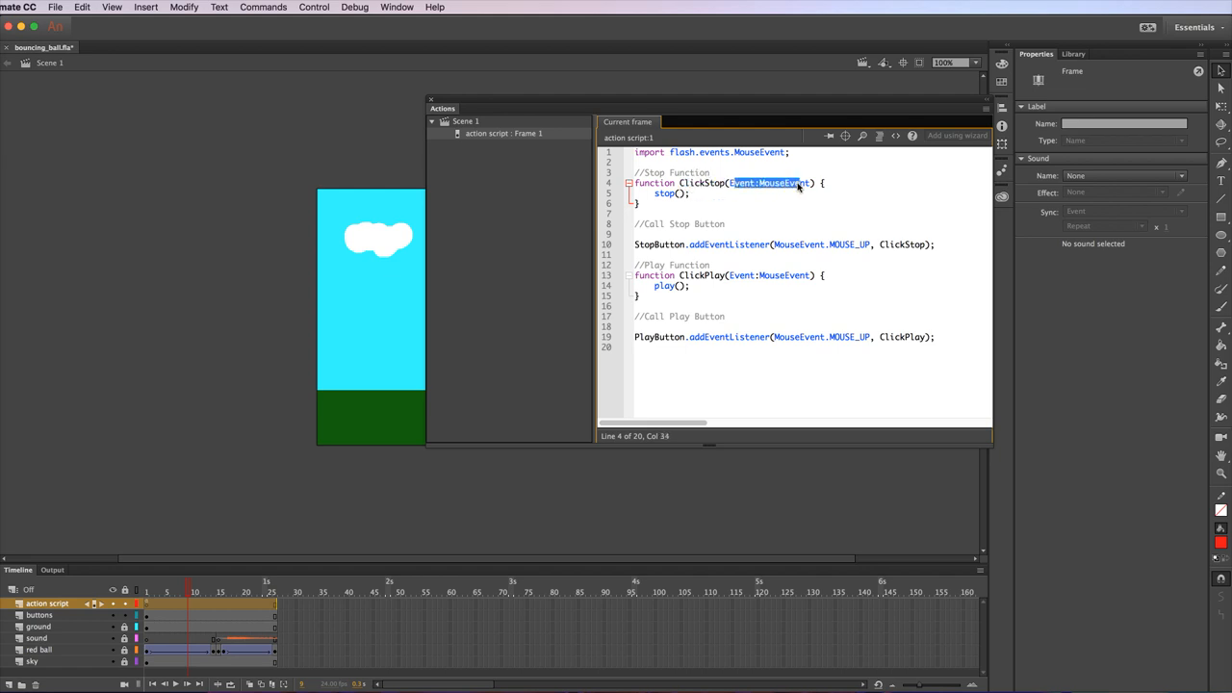
{"action": "left_click", "coordinate": [678, 192]}
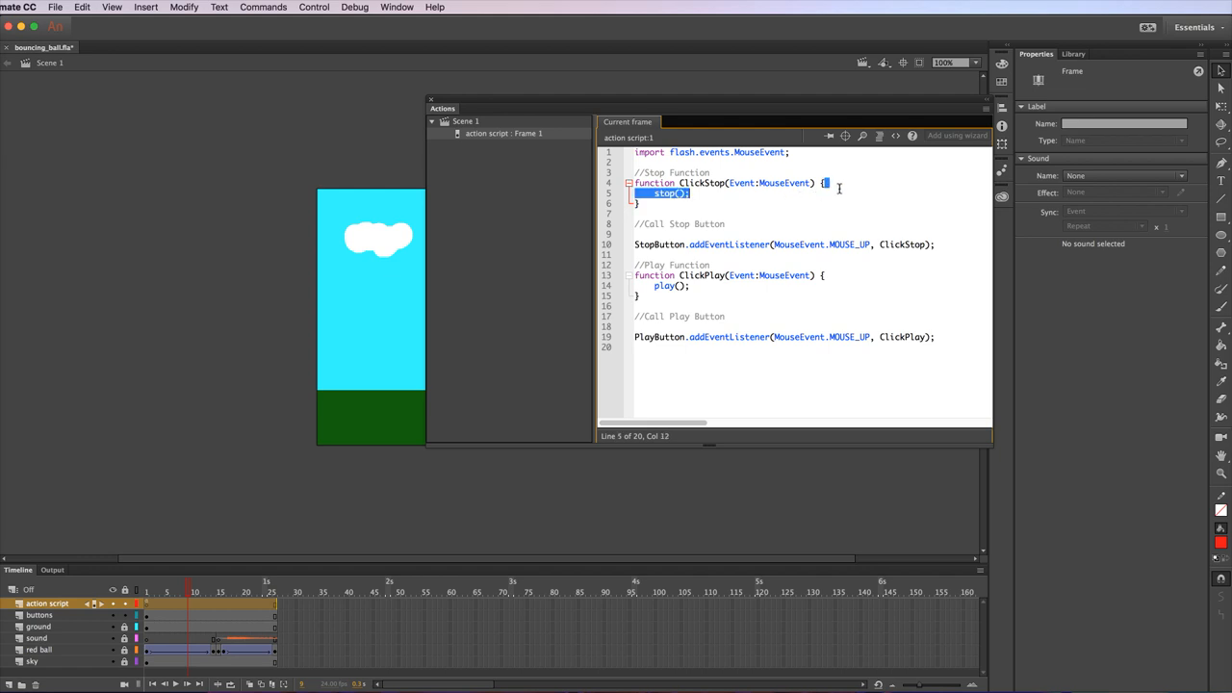
{"action": "mouse_move", "coordinate": [813, 183]}
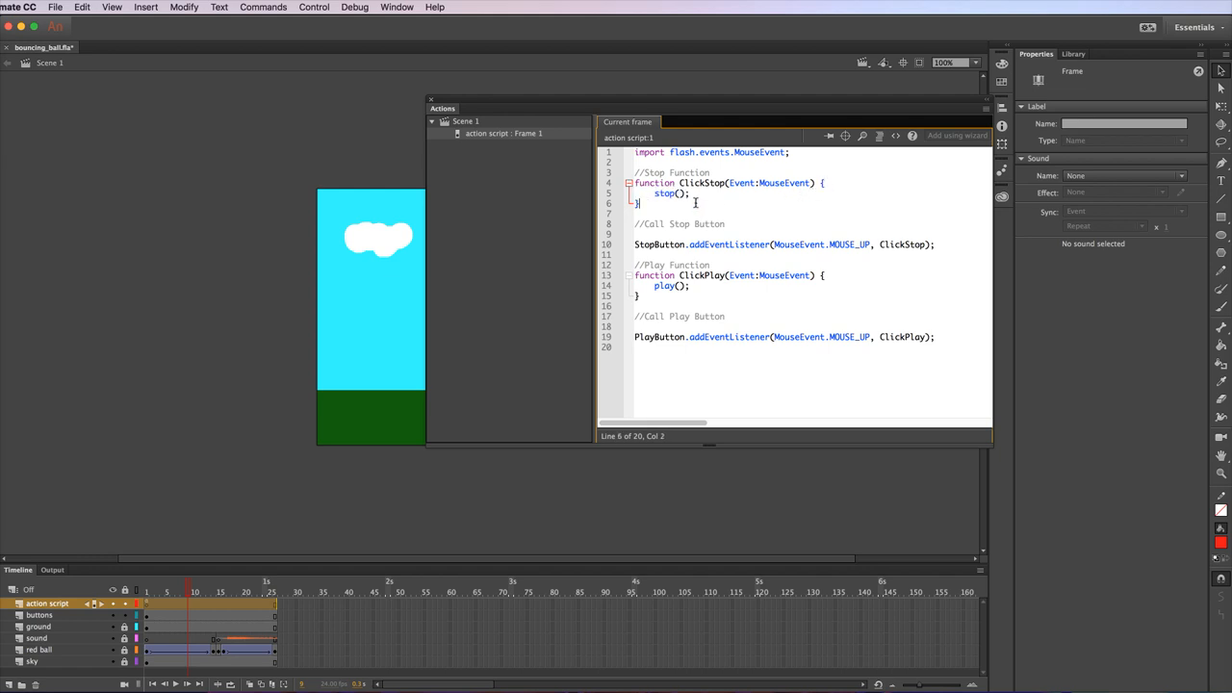
{"action": "double_click", "coordinate": [670, 193]}
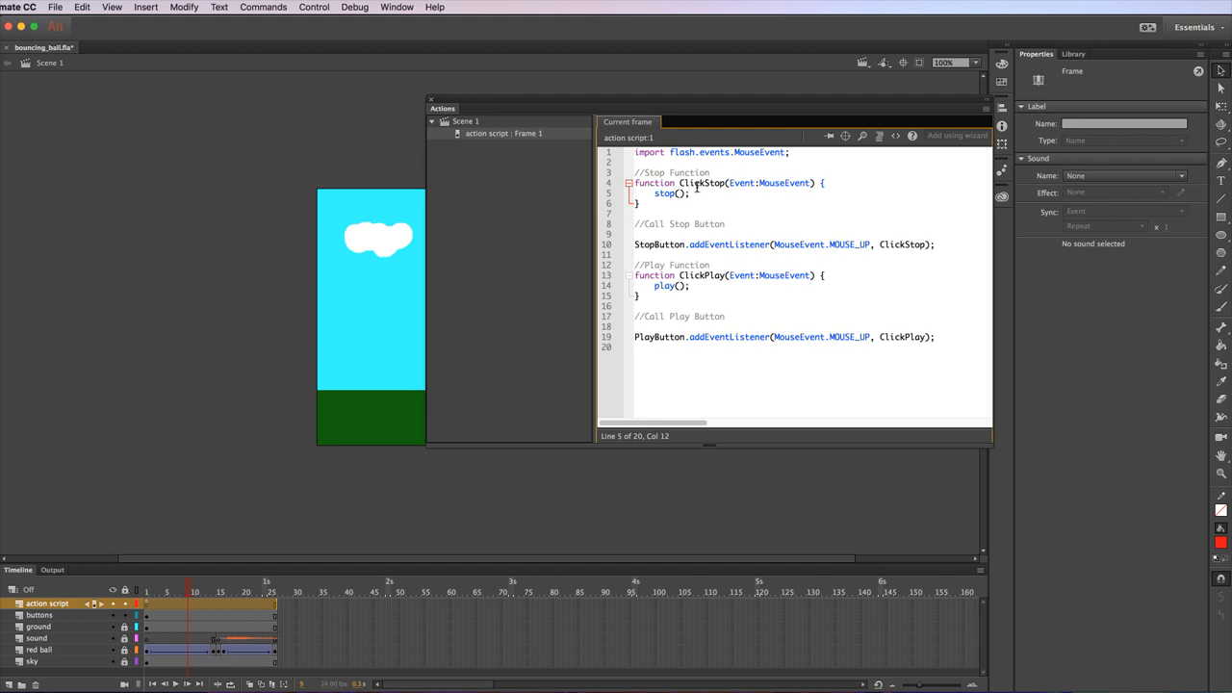
{"action": "double_click", "coordinate": [783, 183]}
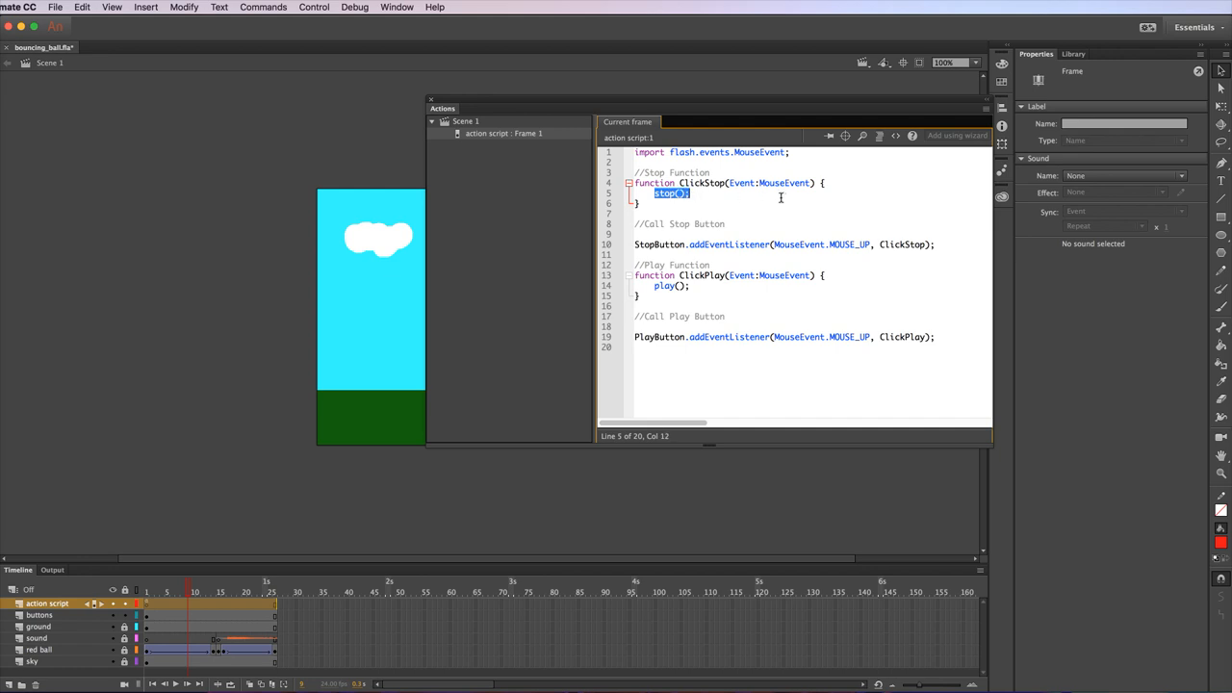
{"action": "left_click", "coordinate": [728, 223]}
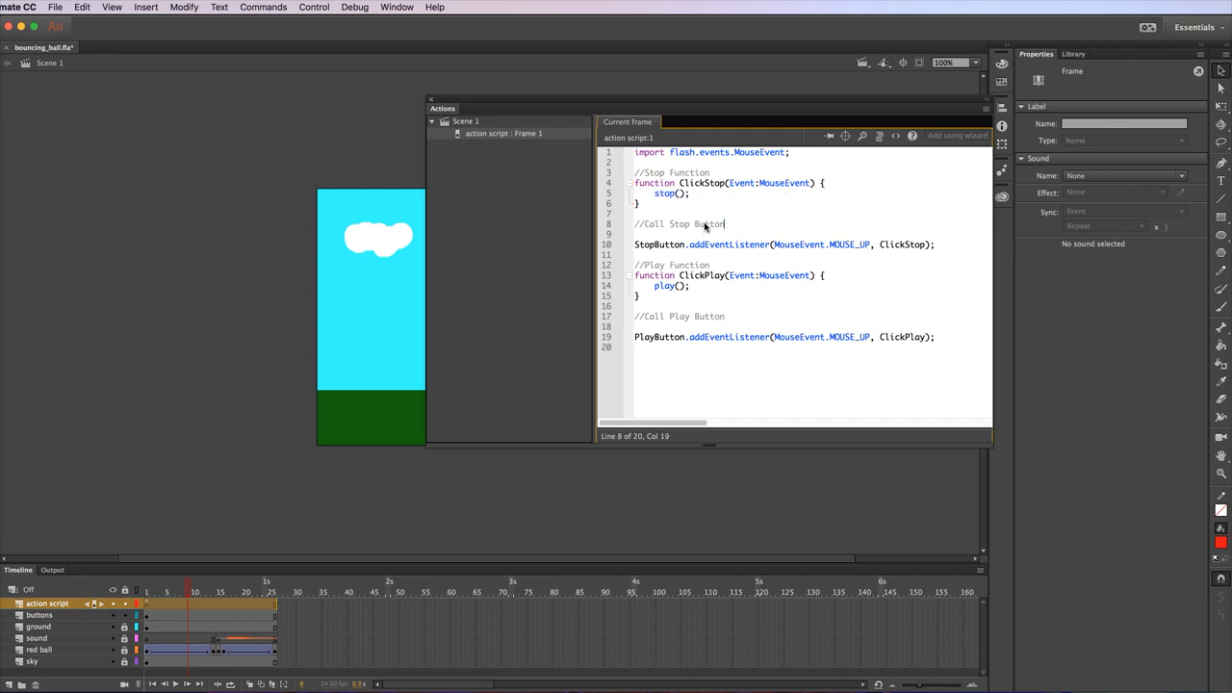
{"action": "double_click", "coordinate": [709, 243]}
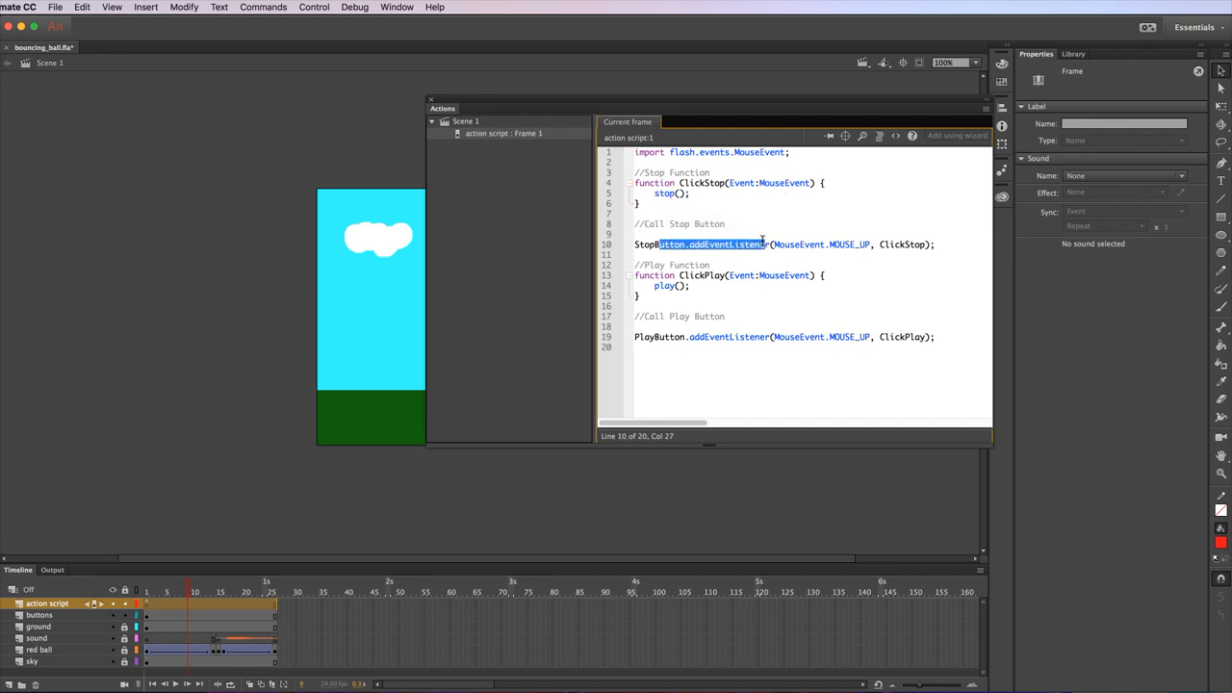
{"action": "mouse_move", "coordinate": [785, 212]}
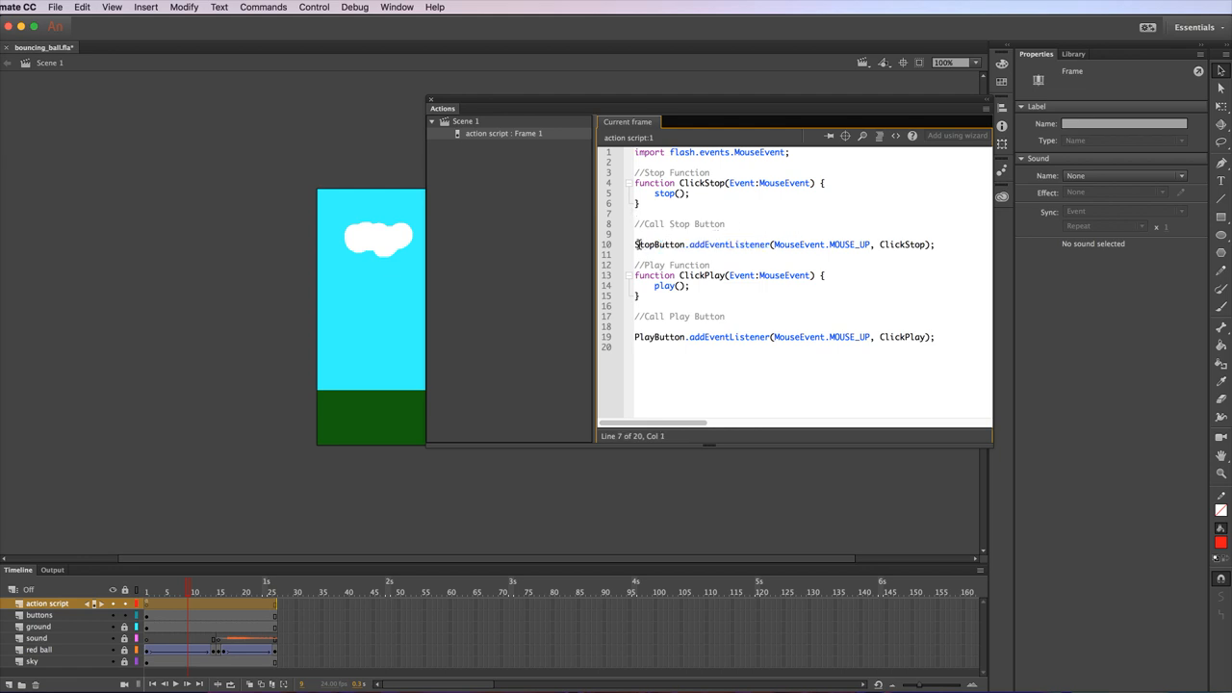
{"action": "double_click", "coordinate": [659, 243]}
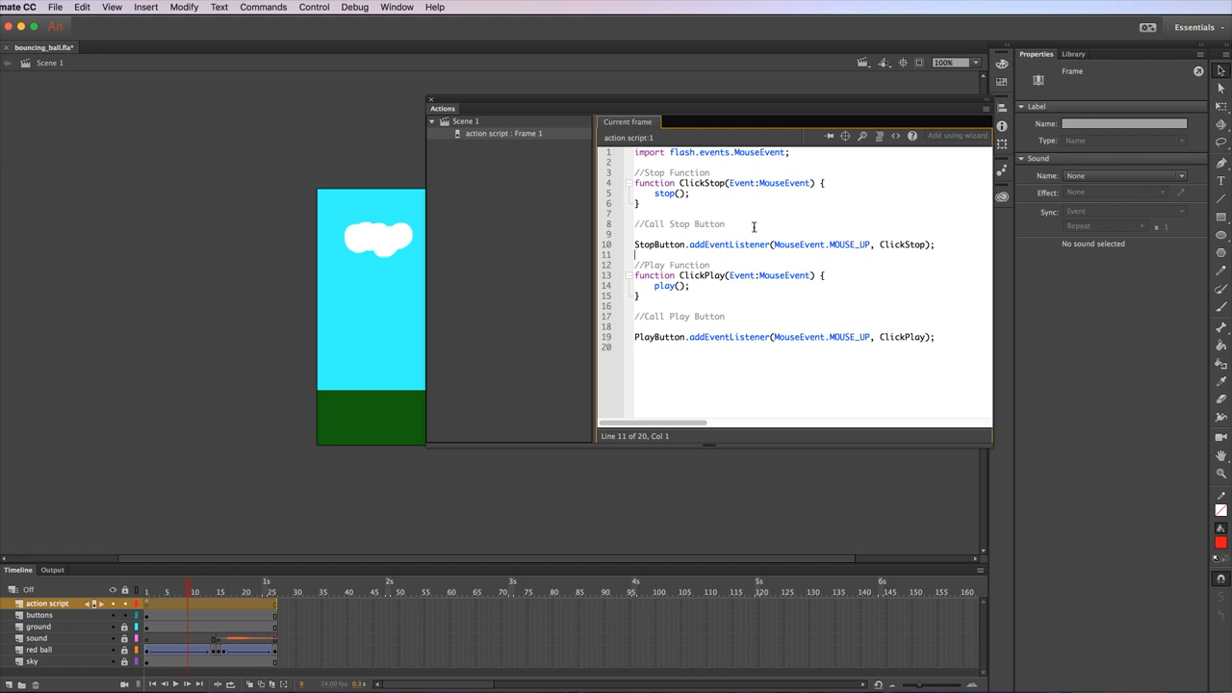
{"action": "double_click", "coordinate": [705, 244]}
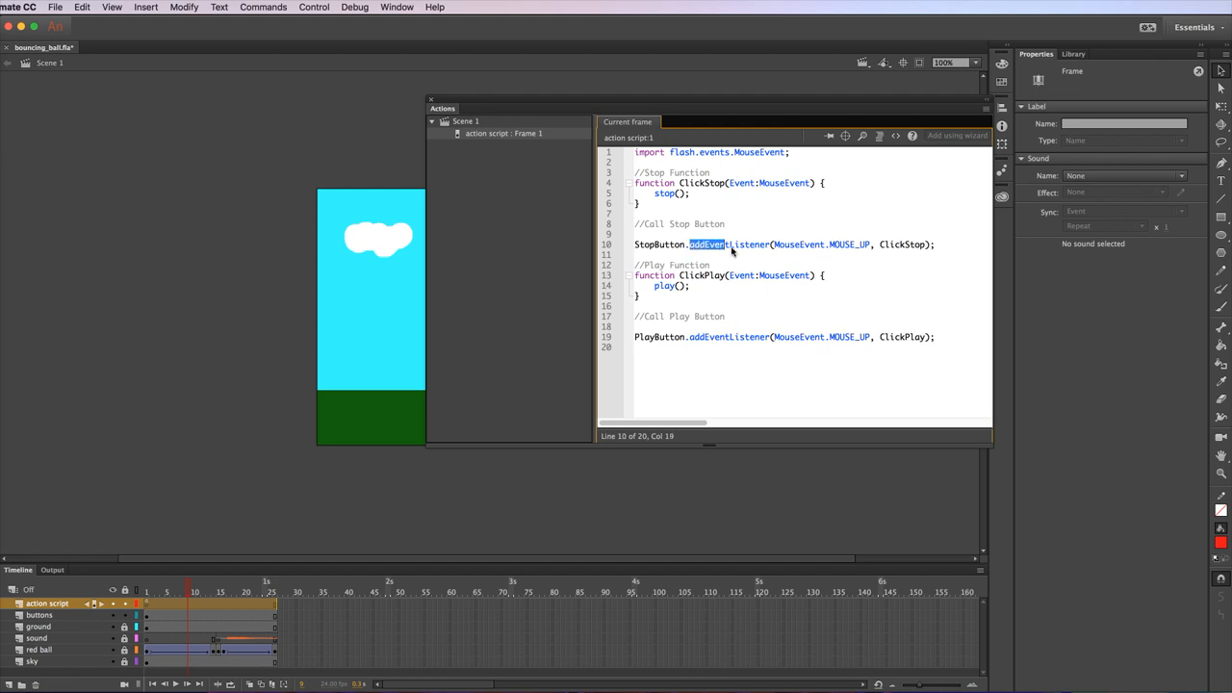
{"action": "double_click", "coordinate": [728, 243]}
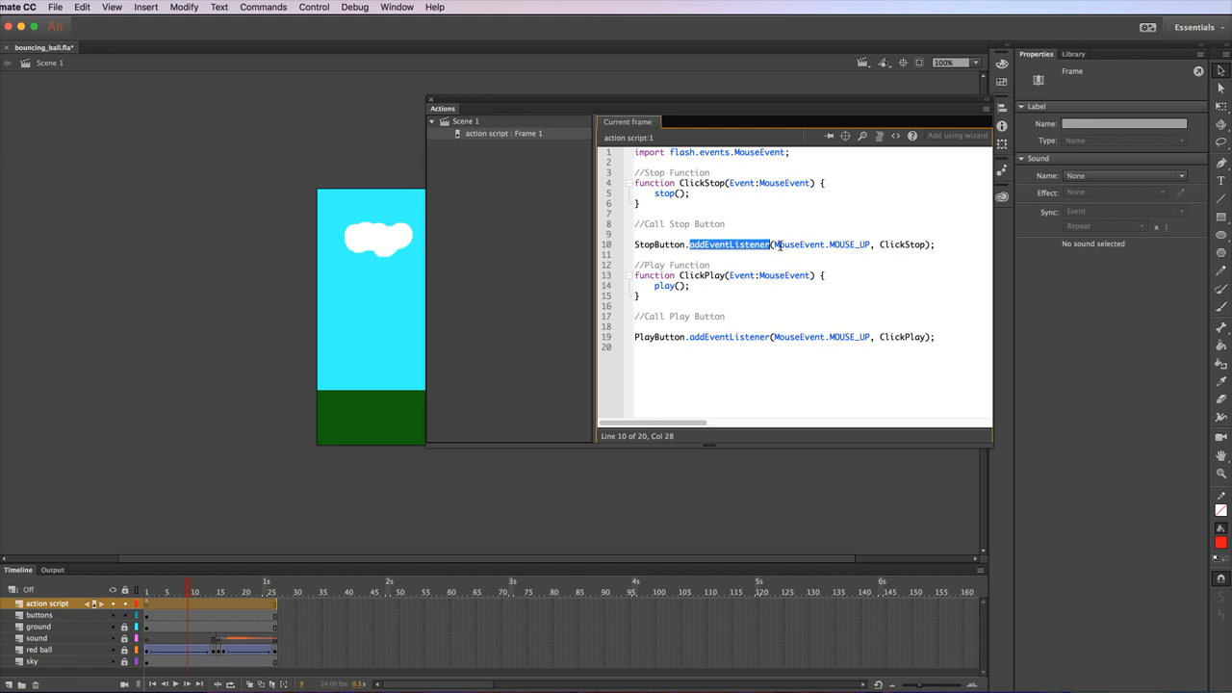
{"action": "double_click", "coordinate": [797, 243]}
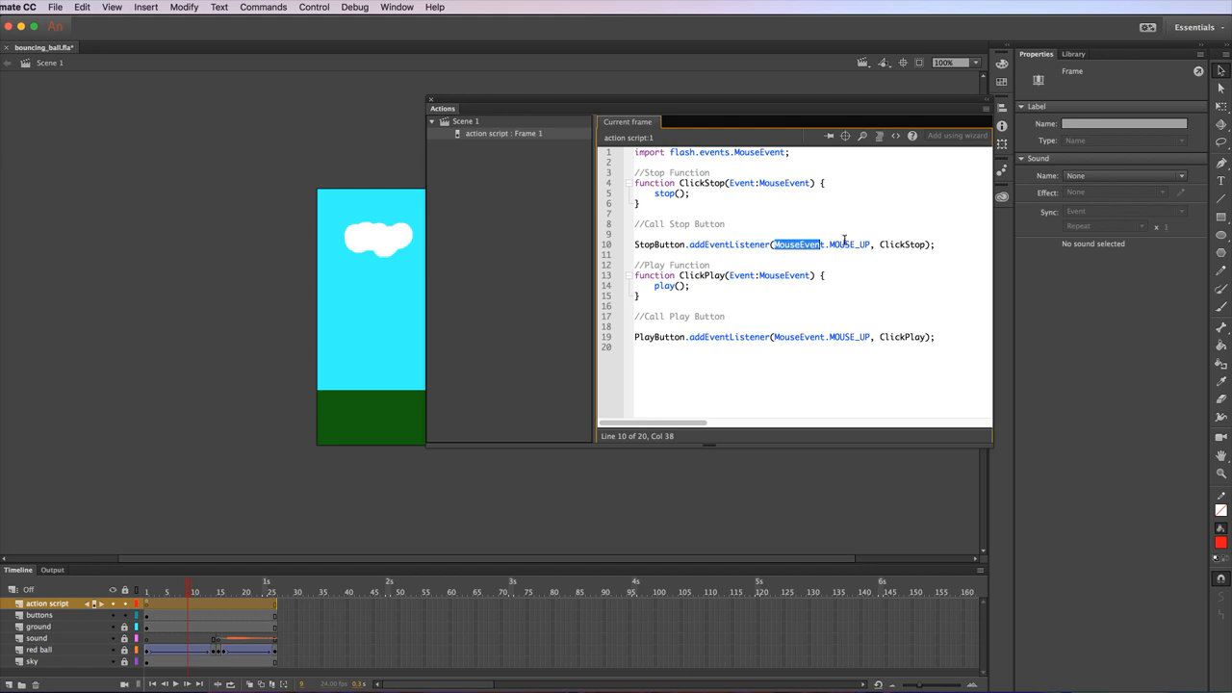
{"action": "double_click", "coordinate": [849, 242]}
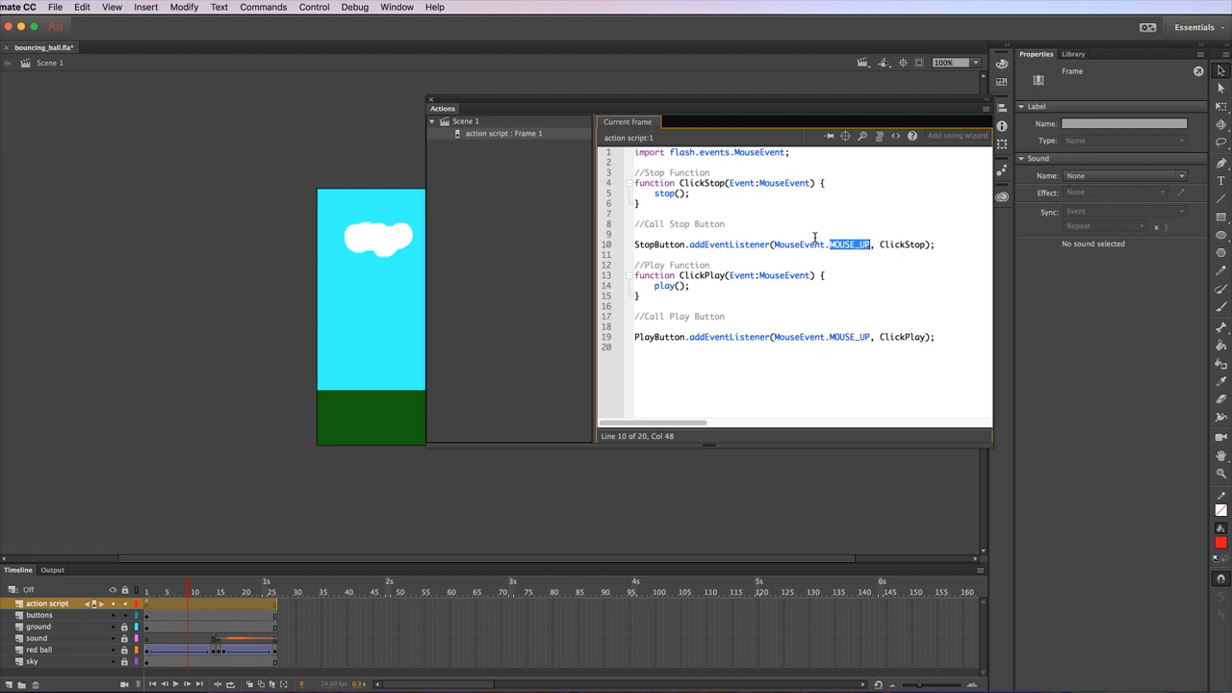
{"action": "left_click", "coordinate": [855, 243]}
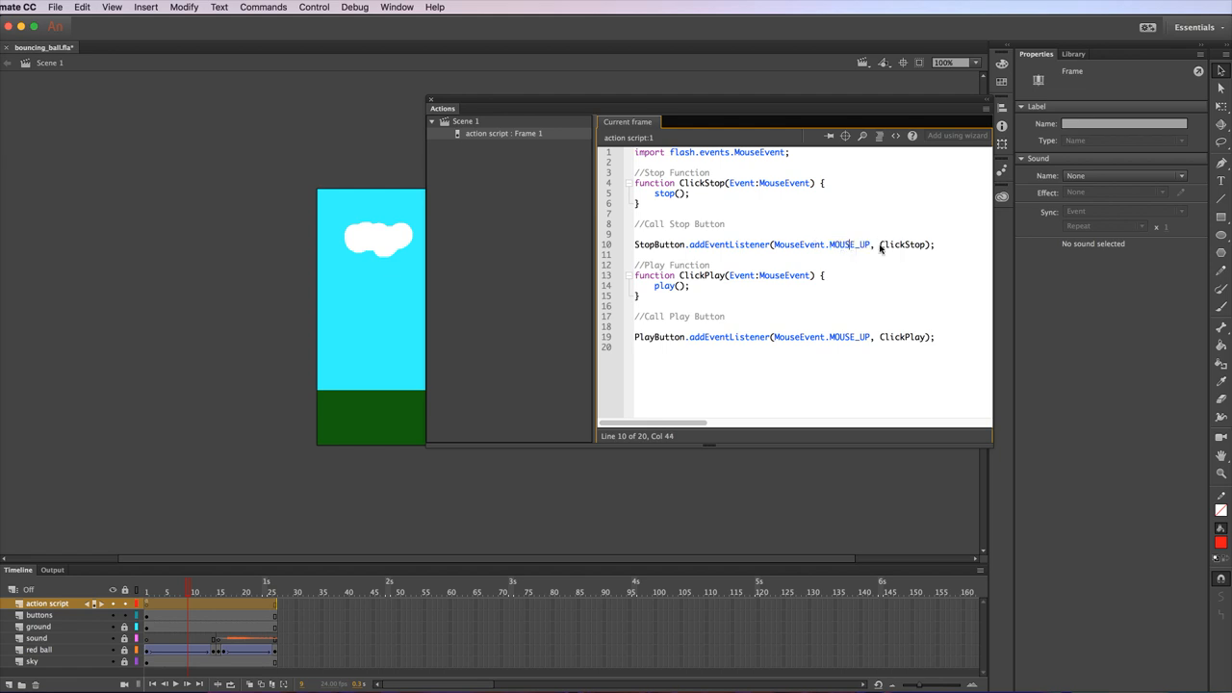
{"action": "double_click", "coordinate": [901, 243]}
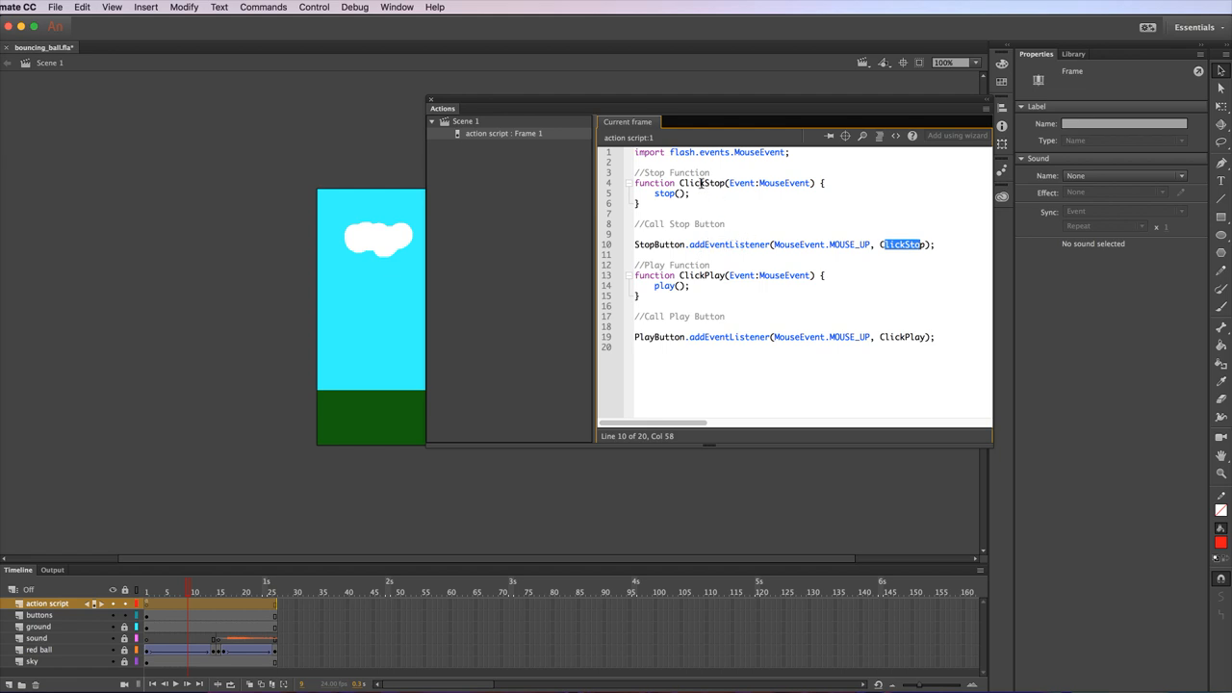
{"action": "mouse_move", "coordinate": [726, 208]}
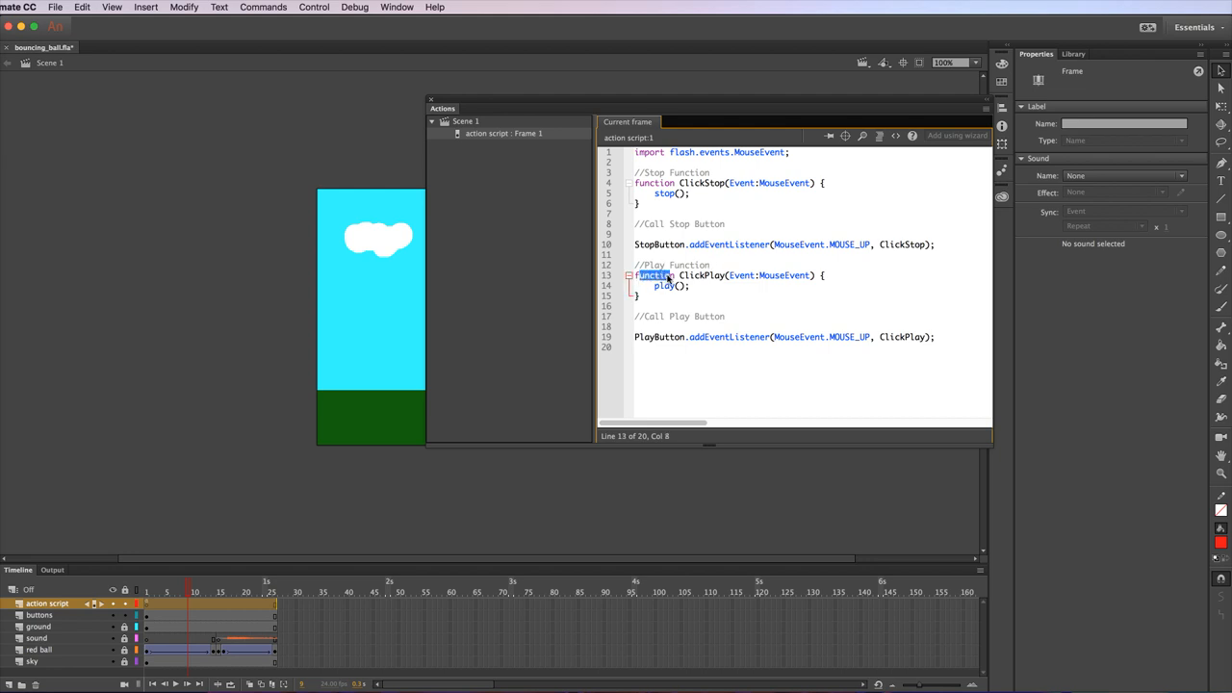
Highlight the function keyword and play() call inside ClickPlay to explain them.
{"action": "double_click", "coordinate": [701, 276]}
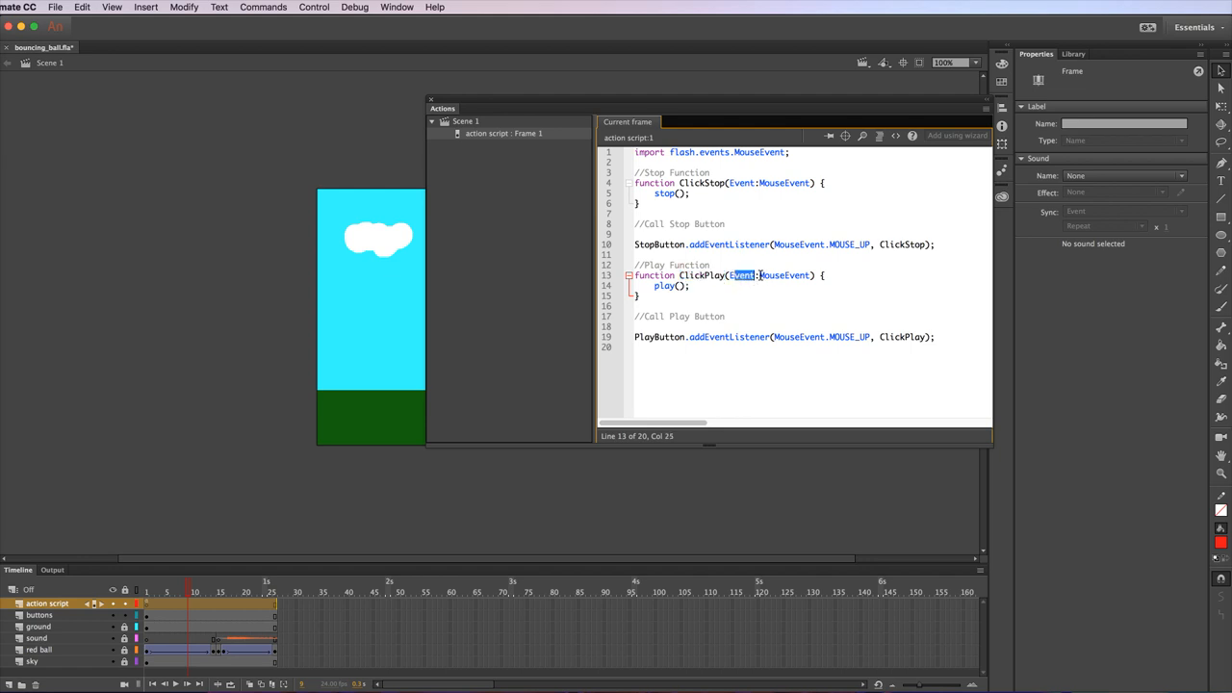
{"action": "left_click", "coordinate": [824, 275]}
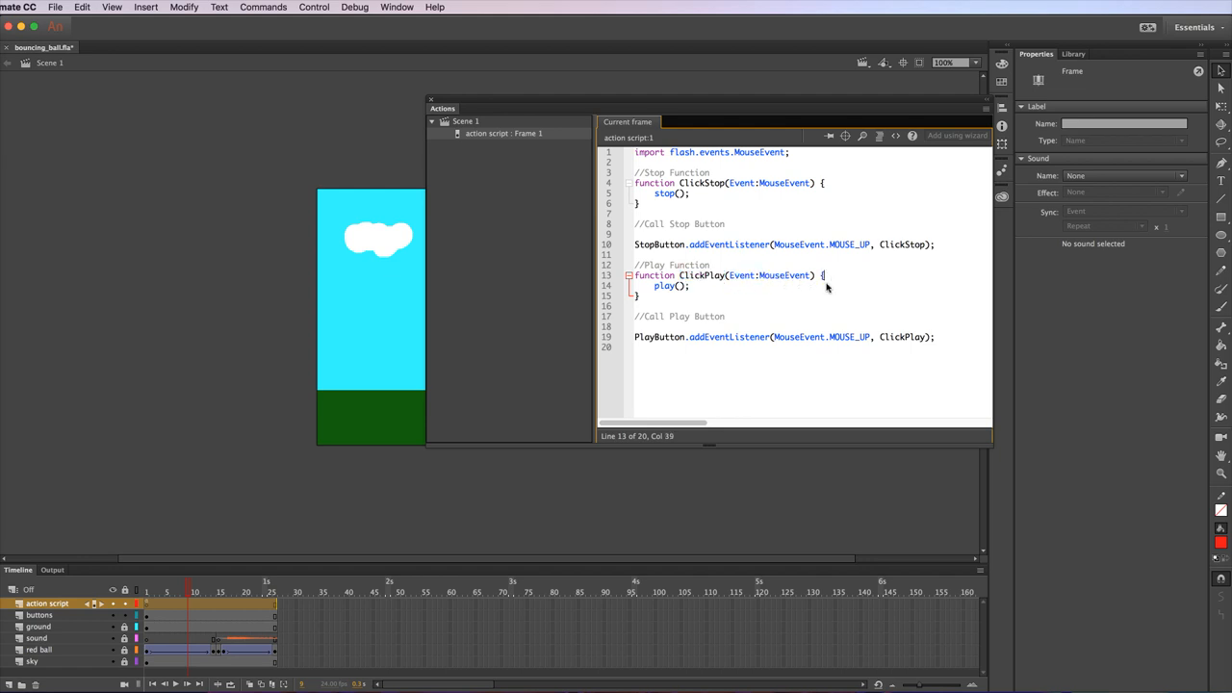
{"action": "double_click", "coordinate": [671, 285]}
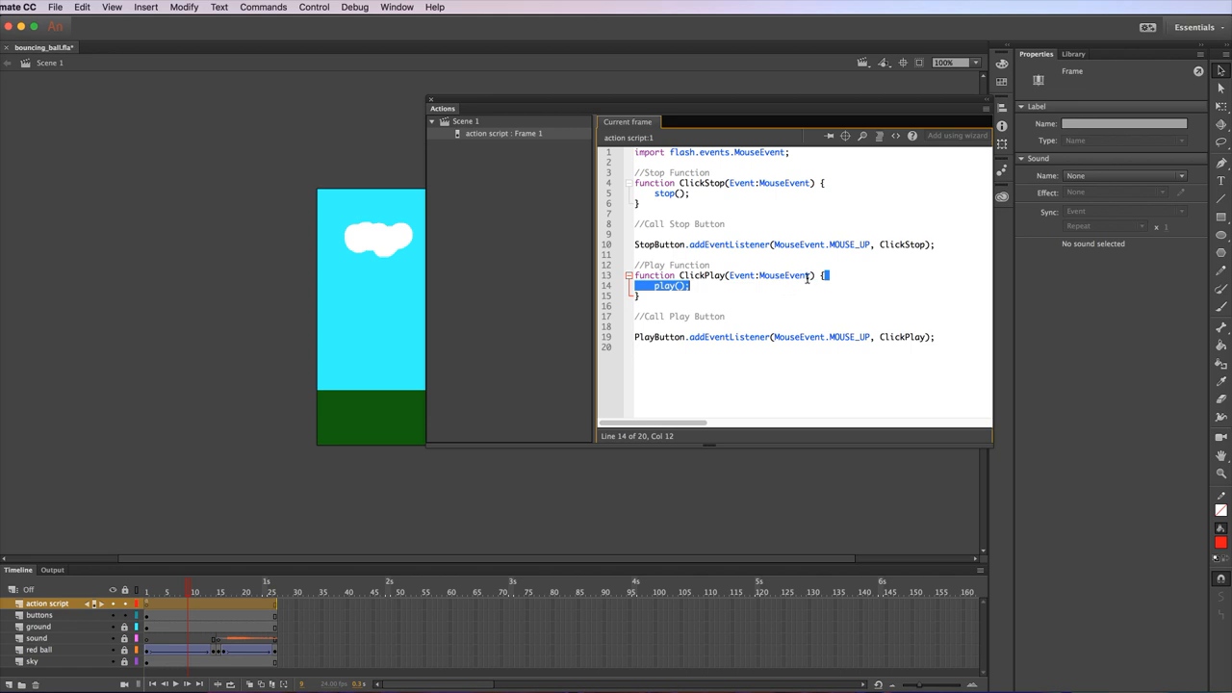
{"action": "left_click", "coordinate": [751, 285]}
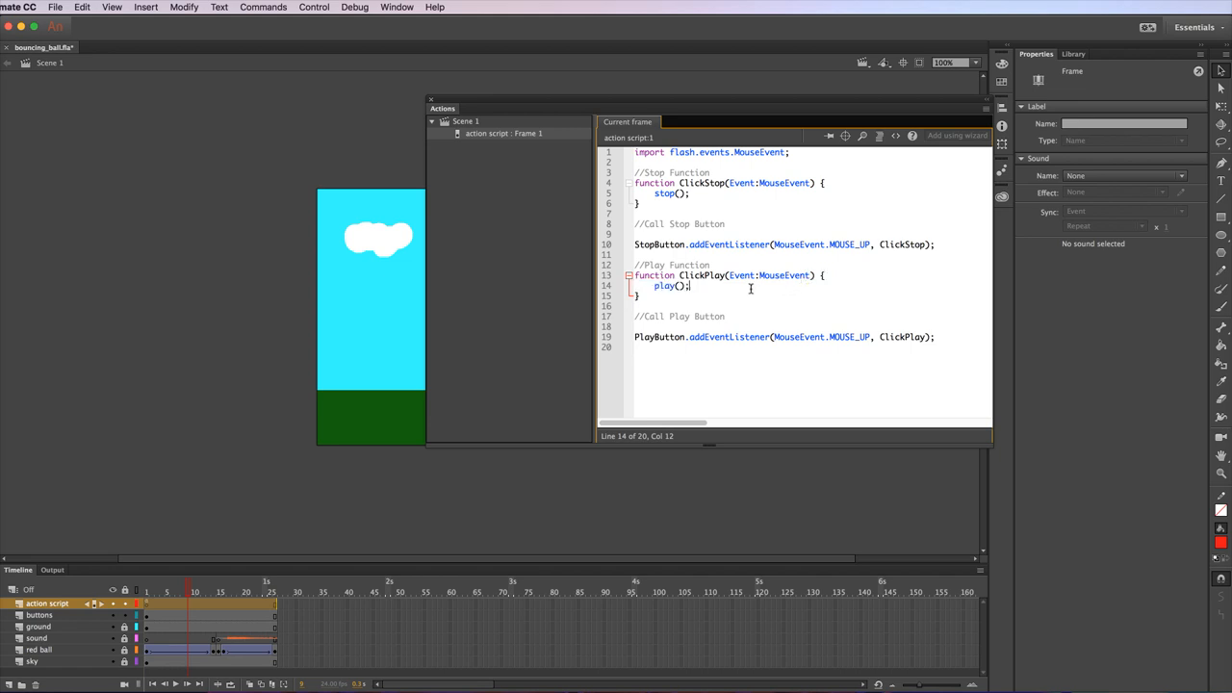
{"action": "mouse_move", "coordinate": [722, 330]}
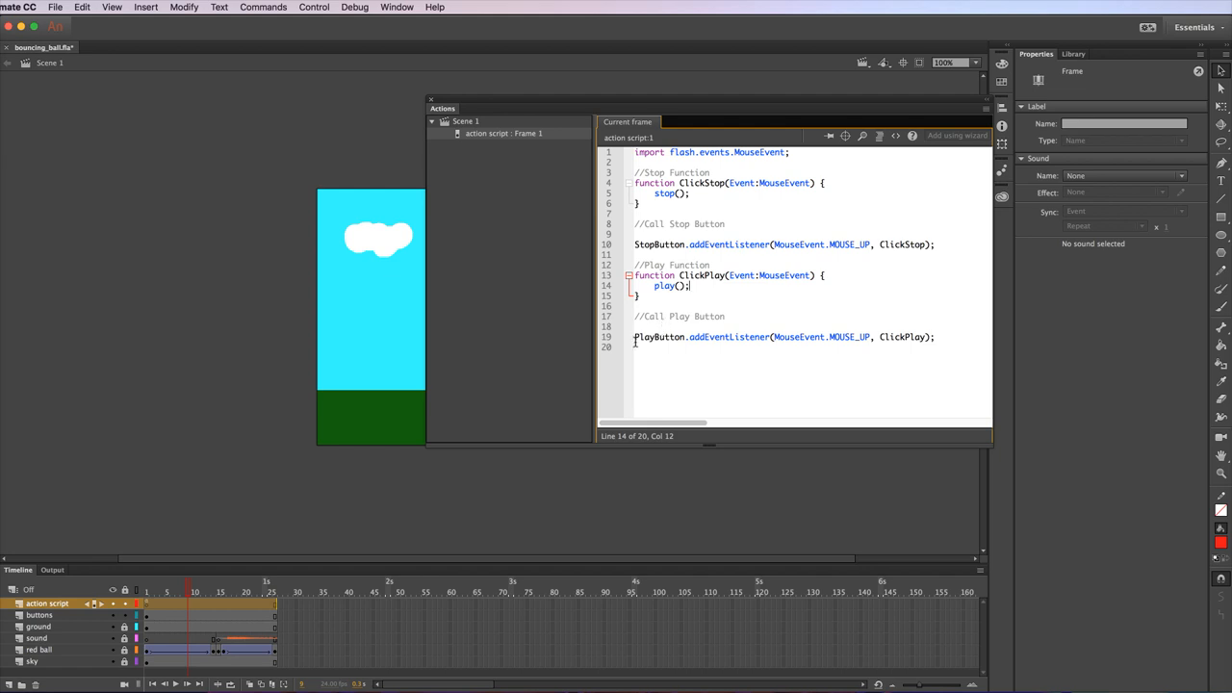
Highlight the PlayButton instance name and its listener line without editing the script.
{"action": "double_click", "coordinate": [659, 337]}
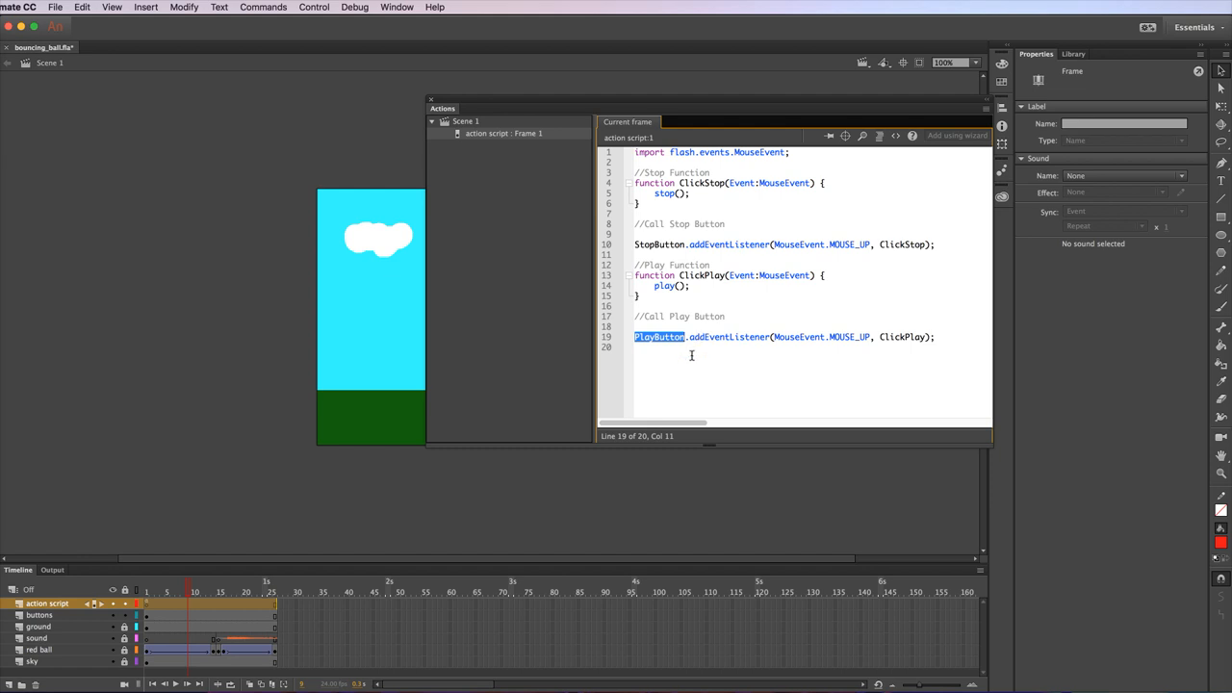
{"action": "left_click", "coordinate": [708, 335]}
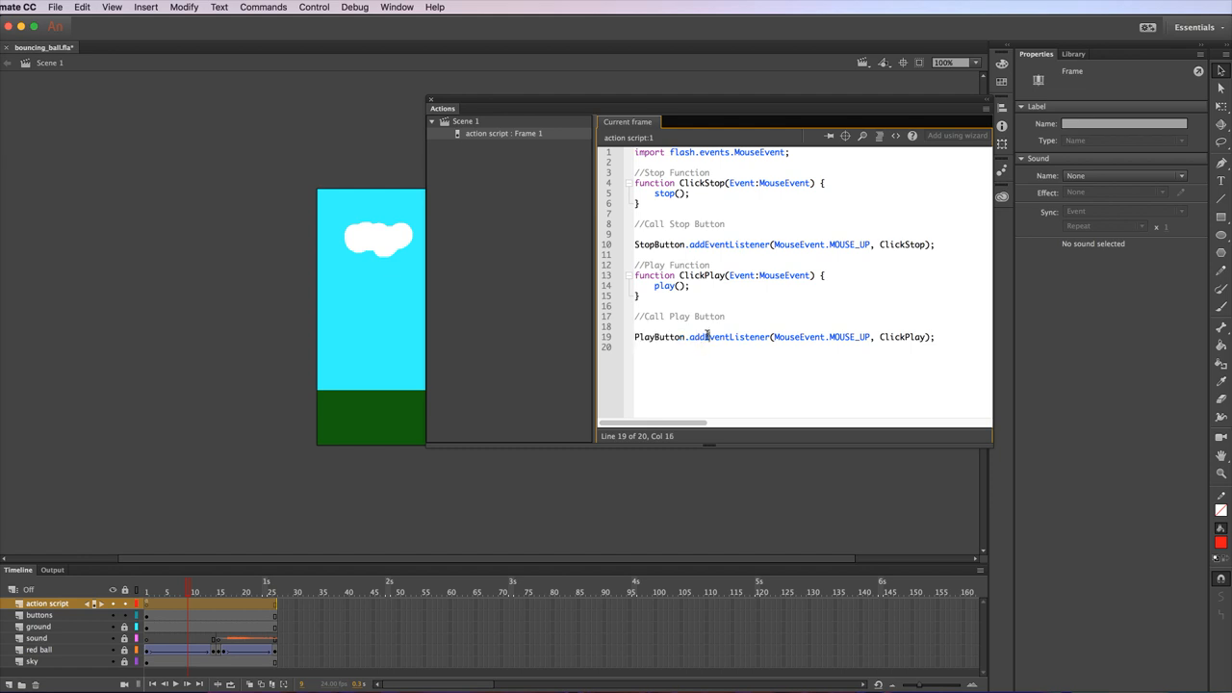
{"action": "double_click", "coordinate": [722, 337]}
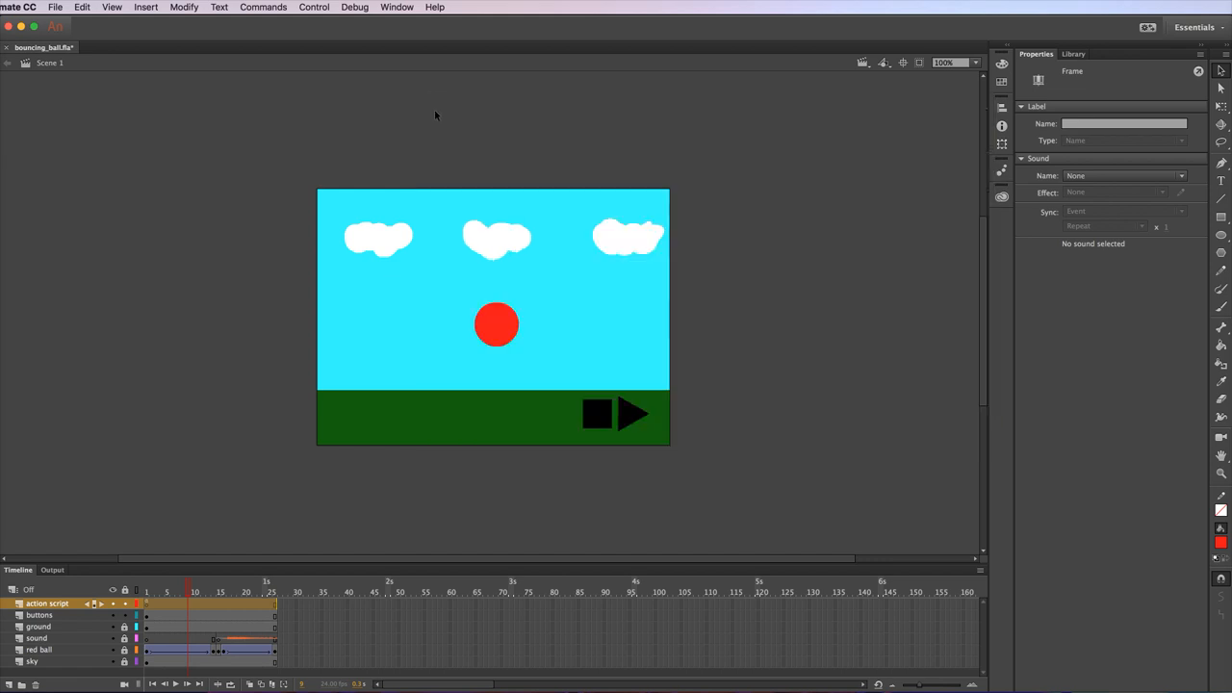
{"action": "mouse_move", "coordinate": [246, 8]}
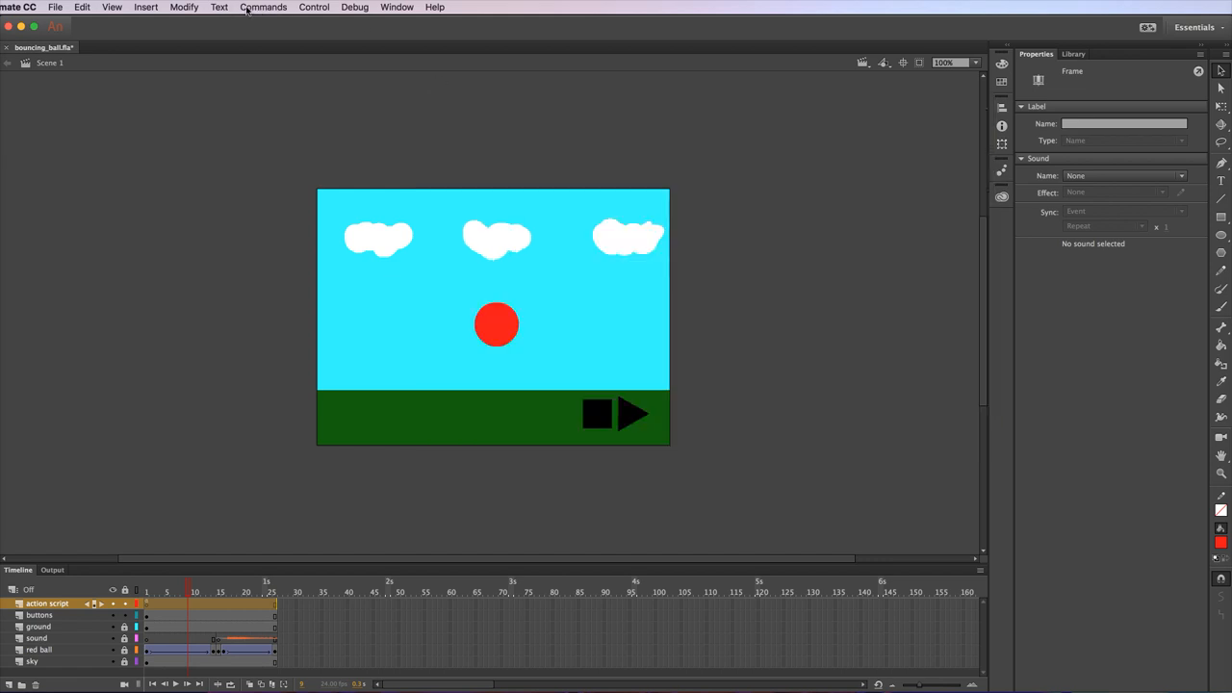
Test the movie as bouncing_ball.swf and press its stop button in the player window.
{"action": "left_click", "coordinate": [314, 8]}
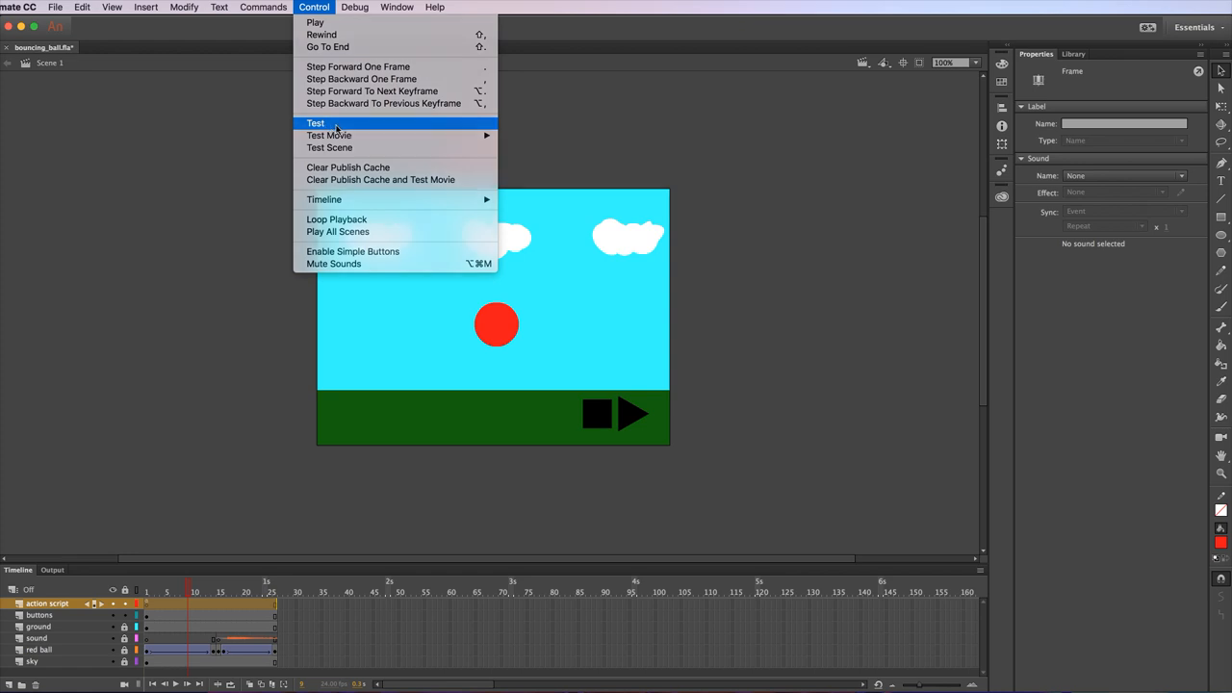
{"action": "left_click", "coordinate": [315, 123]}
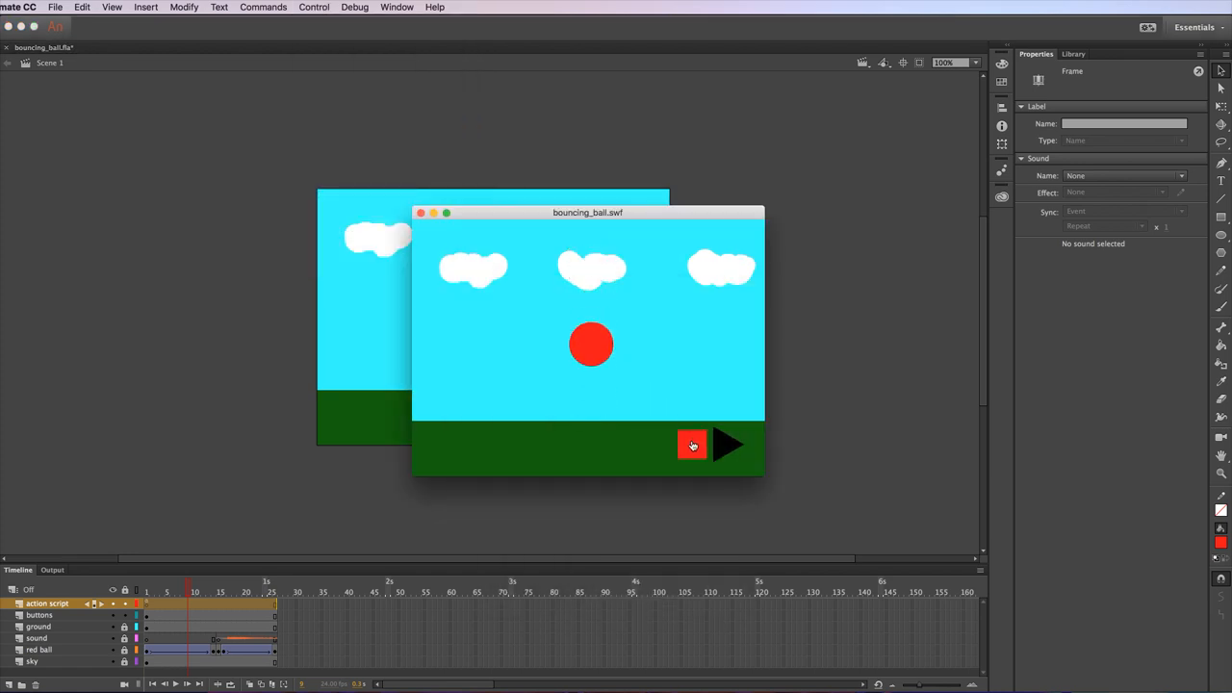
{"action": "left_click", "coordinate": [693, 445]}
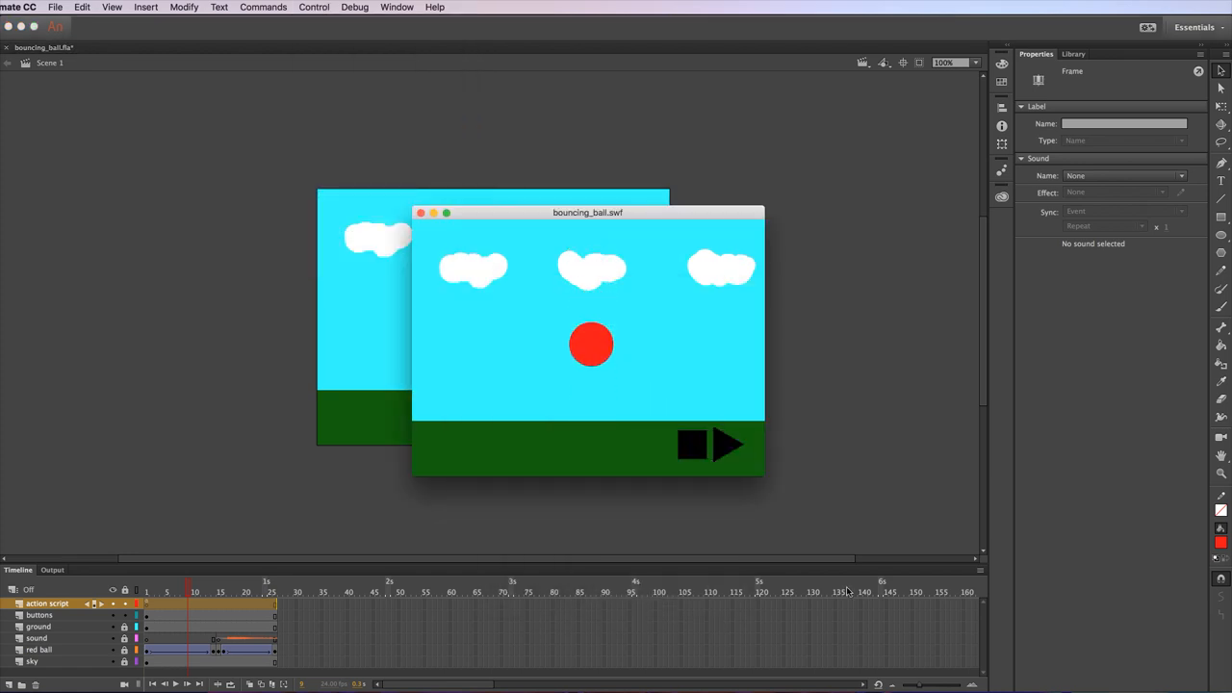